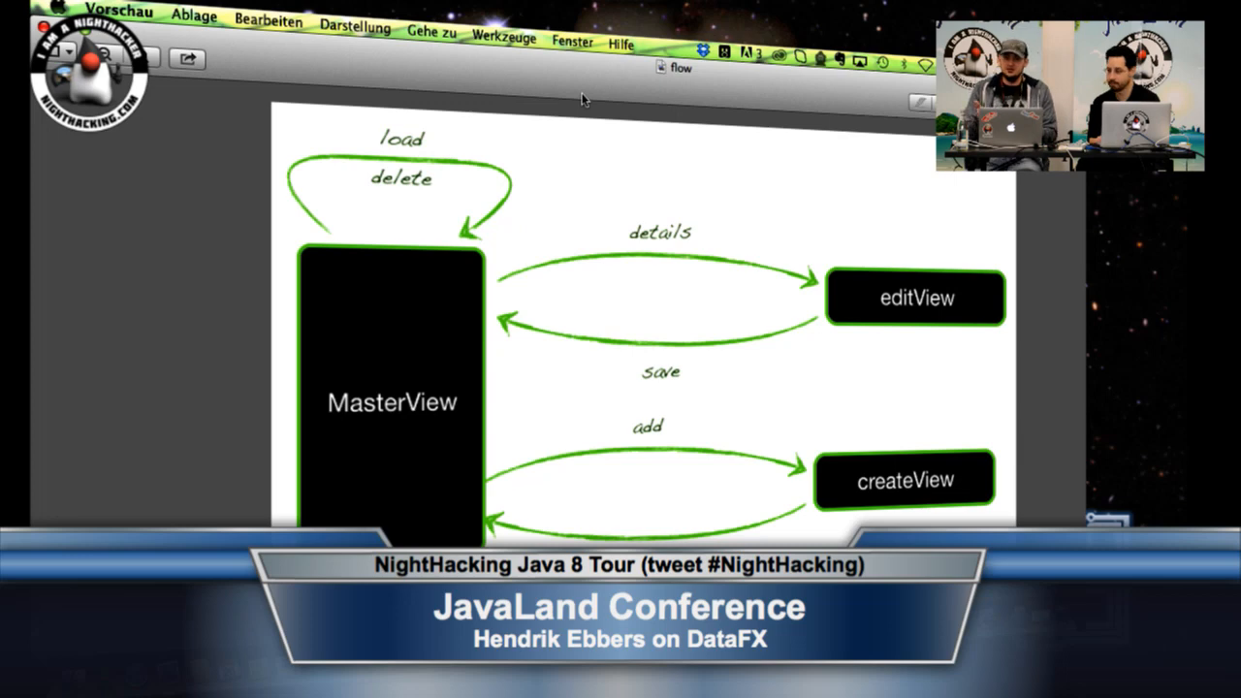
{"action": "mouse_move", "coordinate": [407, 408]}
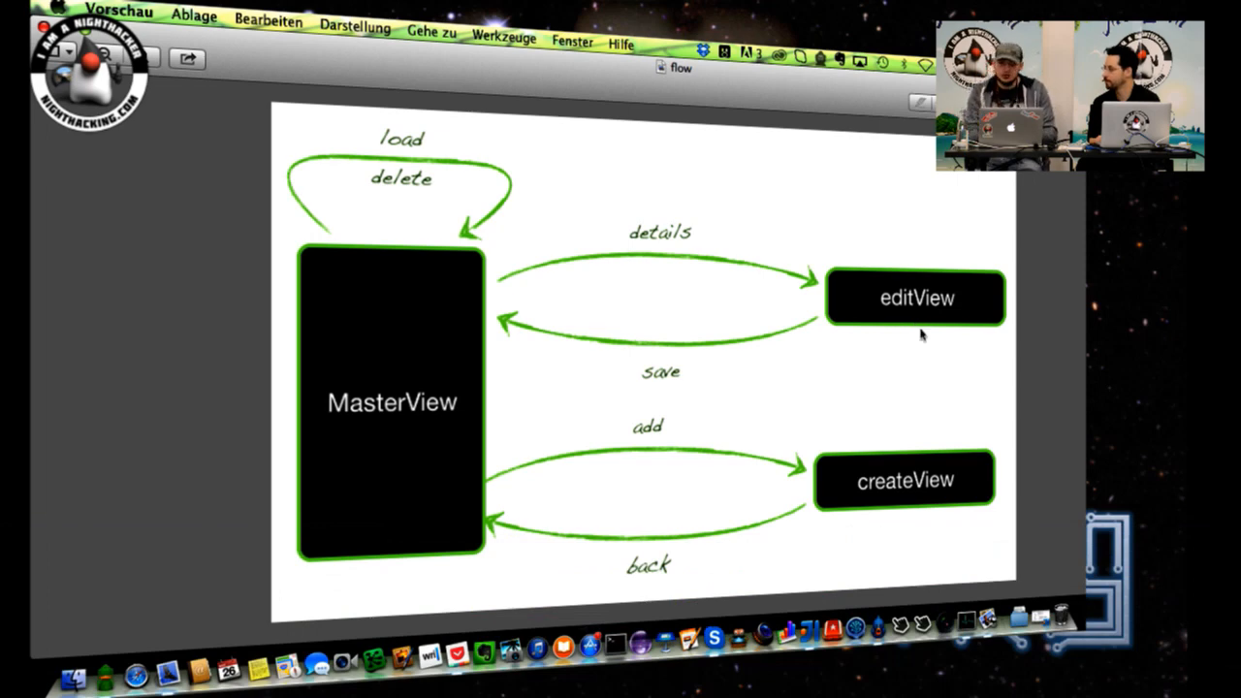
{"action": "mouse_move", "coordinate": [906, 524]}
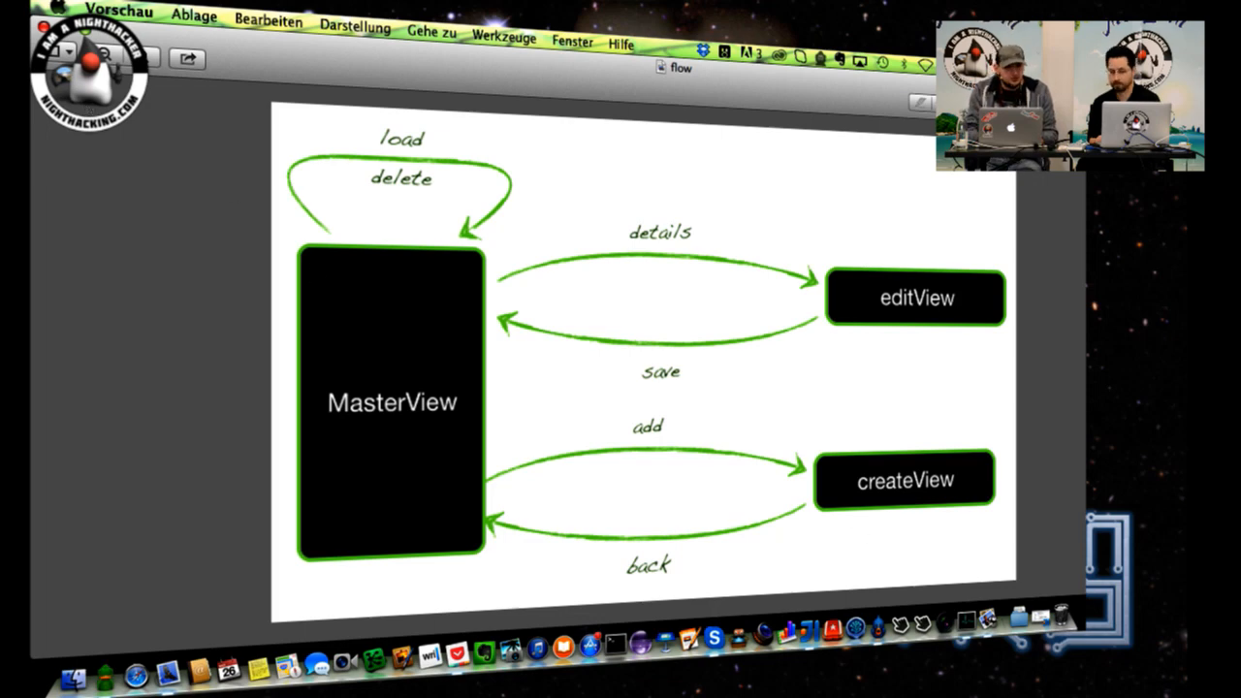
{"action": "mouse_move", "coordinate": [455, 208]}
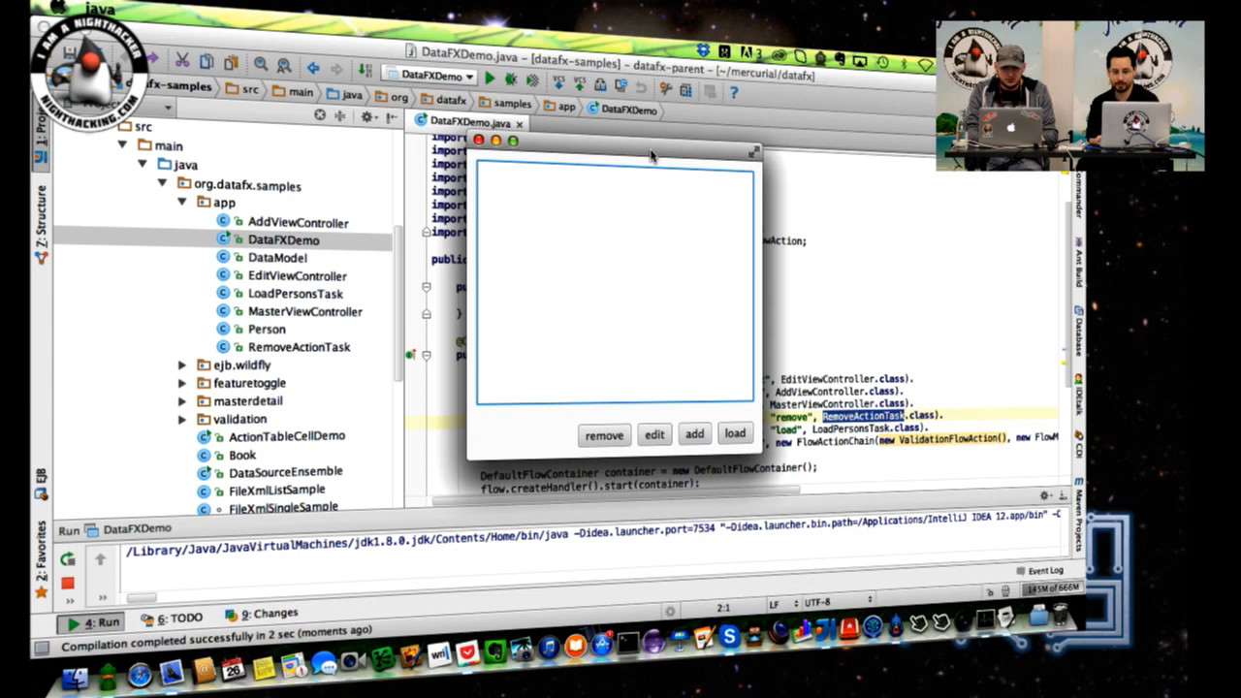
Load the people list and edit the second person's name and notes, then save
{"action": "left_click", "coordinate": [734, 433]}
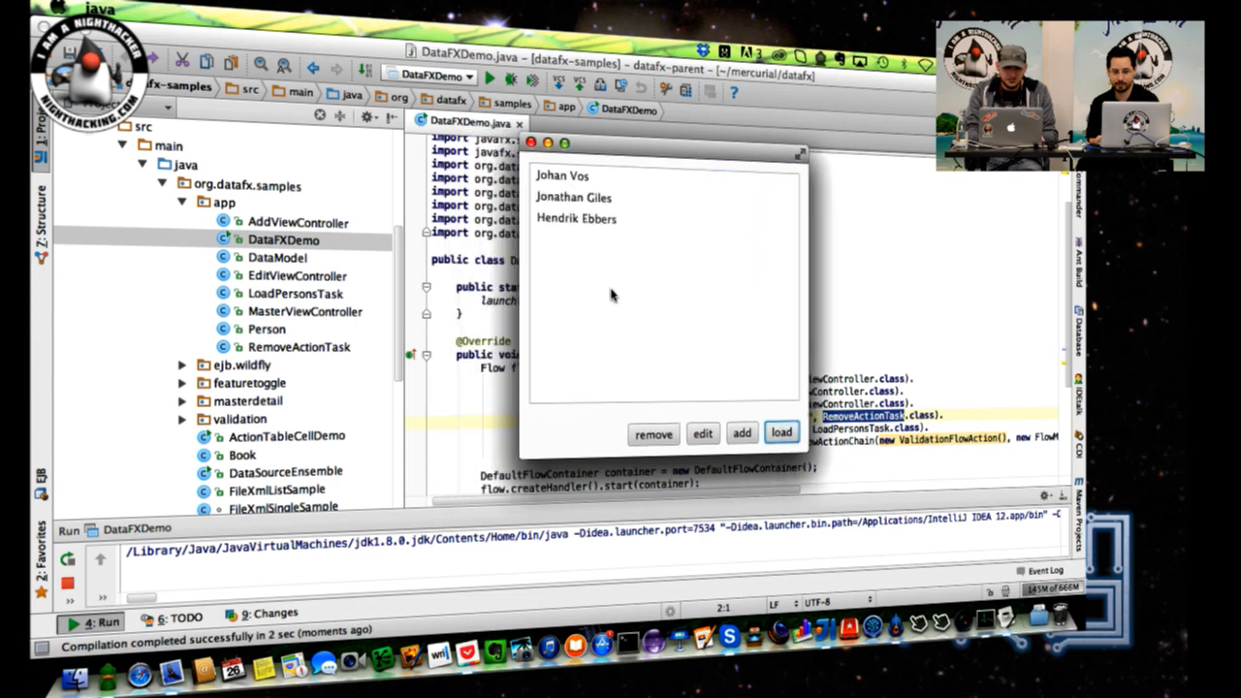
{"action": "left_click", "coordinate": [577, 219]}
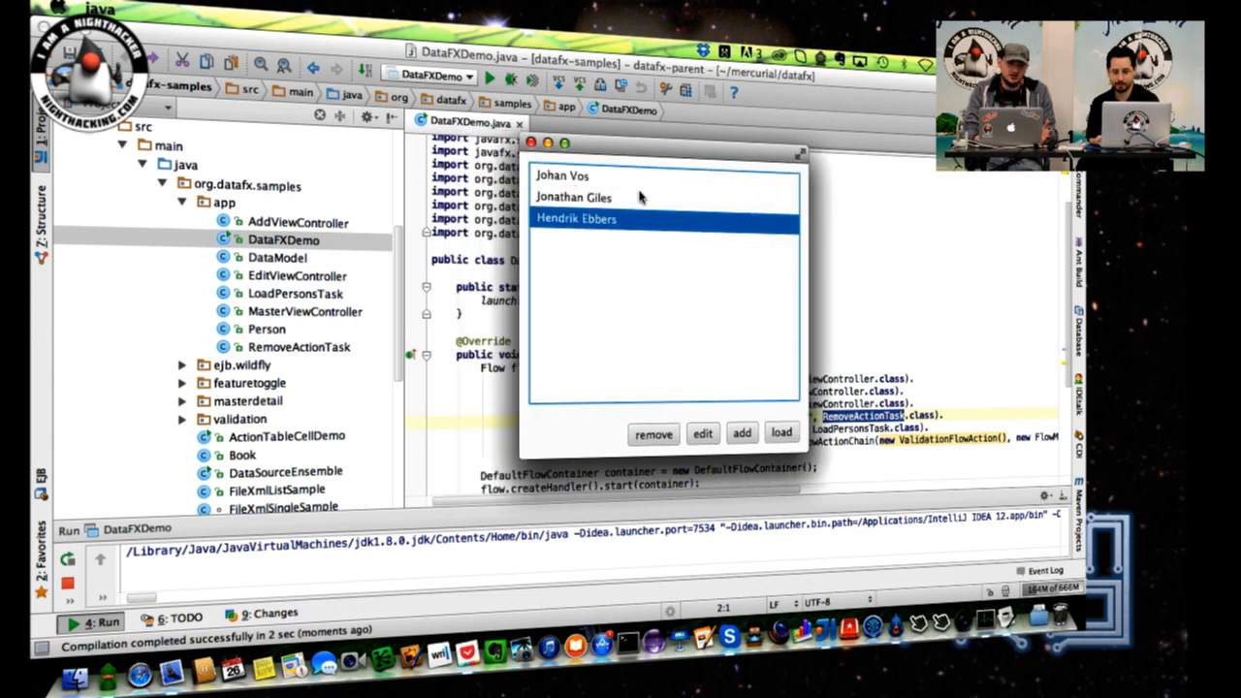
{"action": "left_click", "coordinate": [573, 196]}
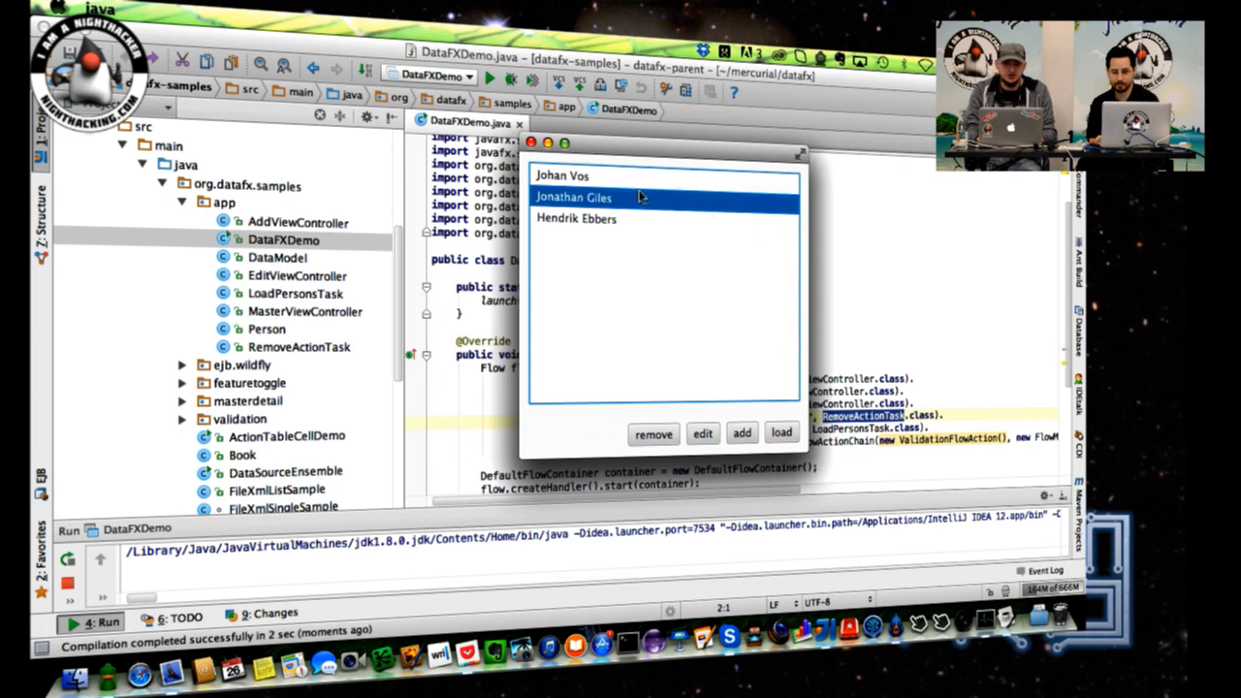
{"action": "left_click", "coordinate": [702, 433]}
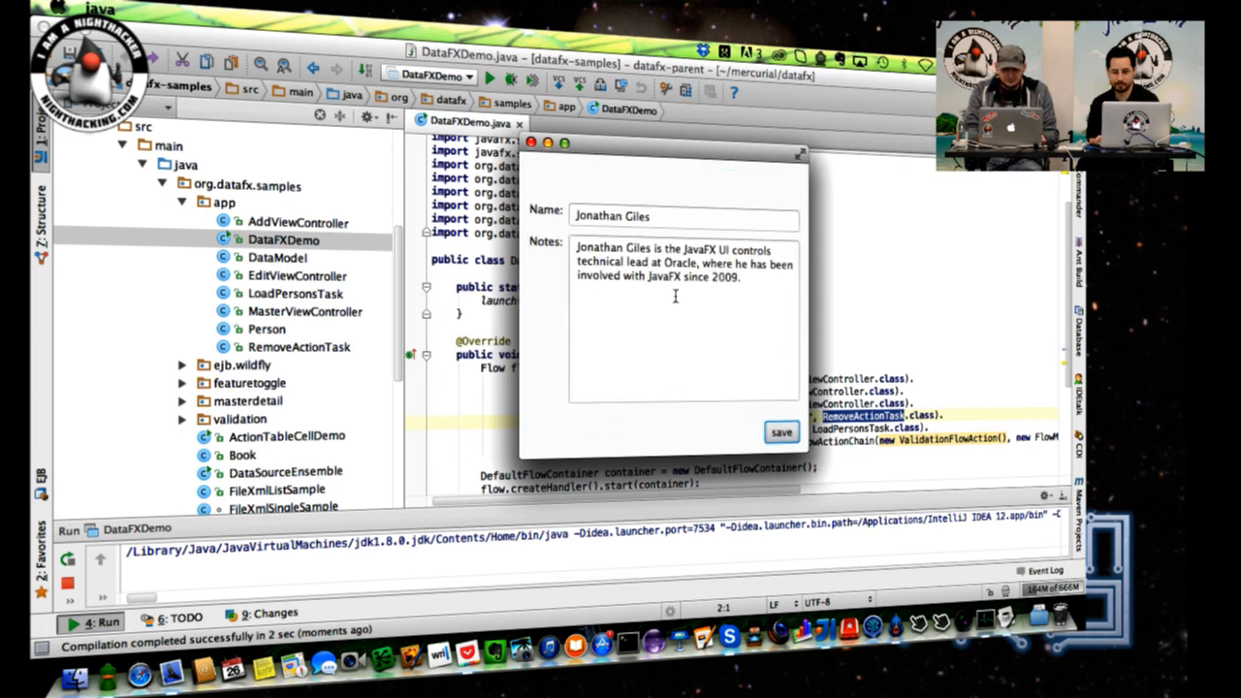
{"action": "left_click", "coordinate": [752, 278]}
{"action": "type", "text": "...."}
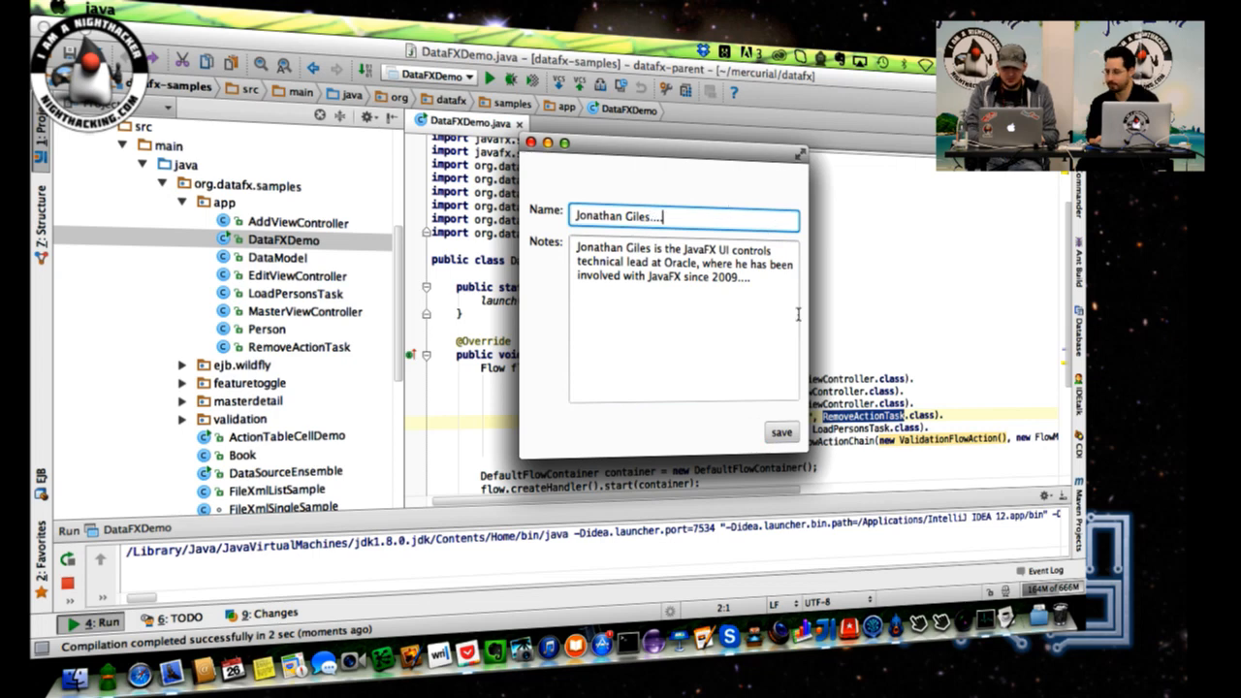
{"action": "left_click", "coordinate": [781, 431]}
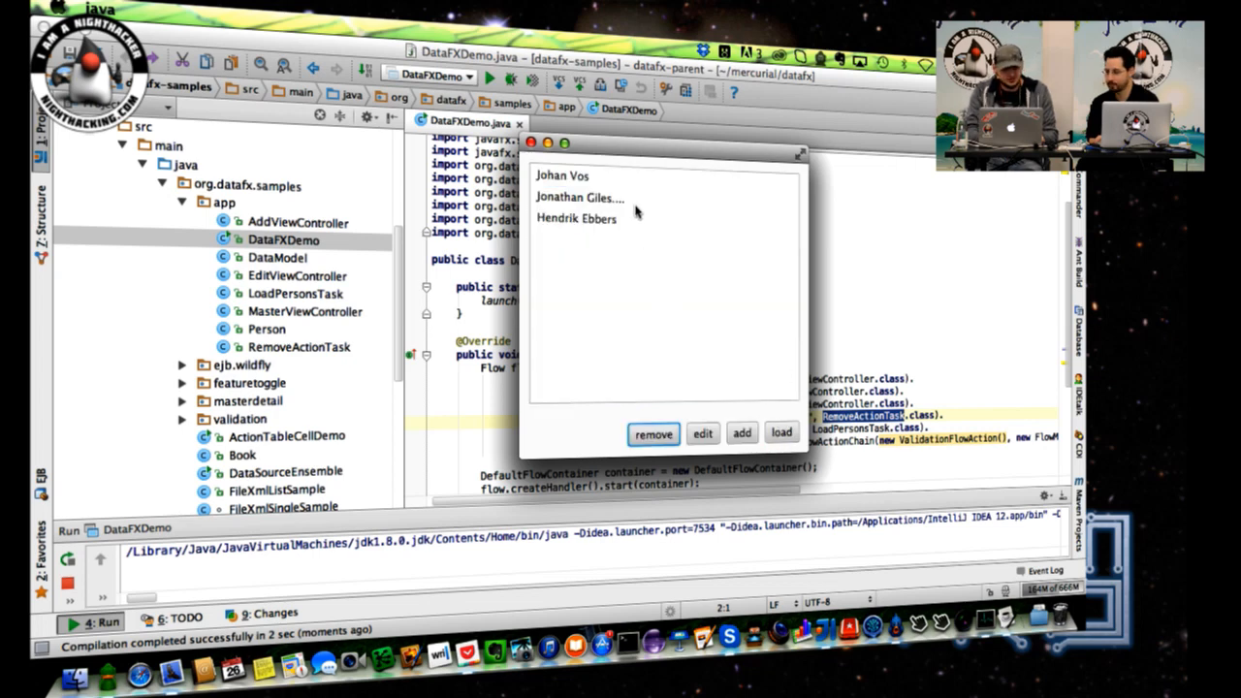
{"action": "left_click", "coordinate": [578, 197]}
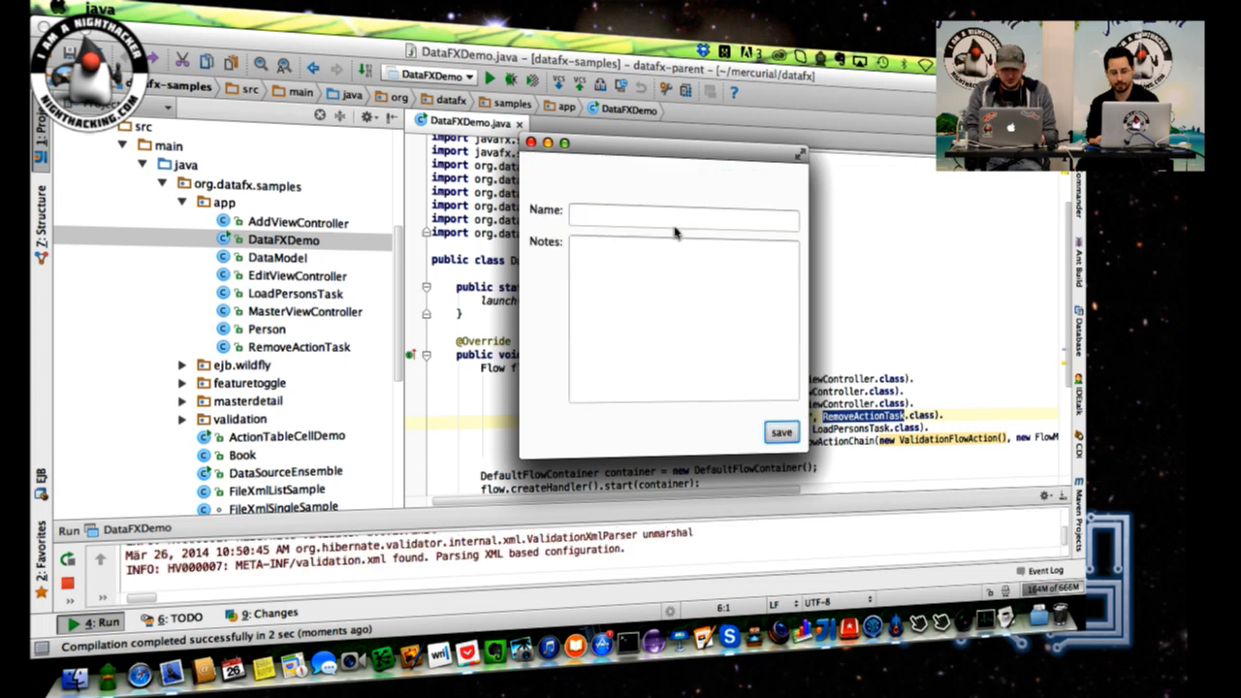
{"action": "left_click", "coordinate": [782, 432]}
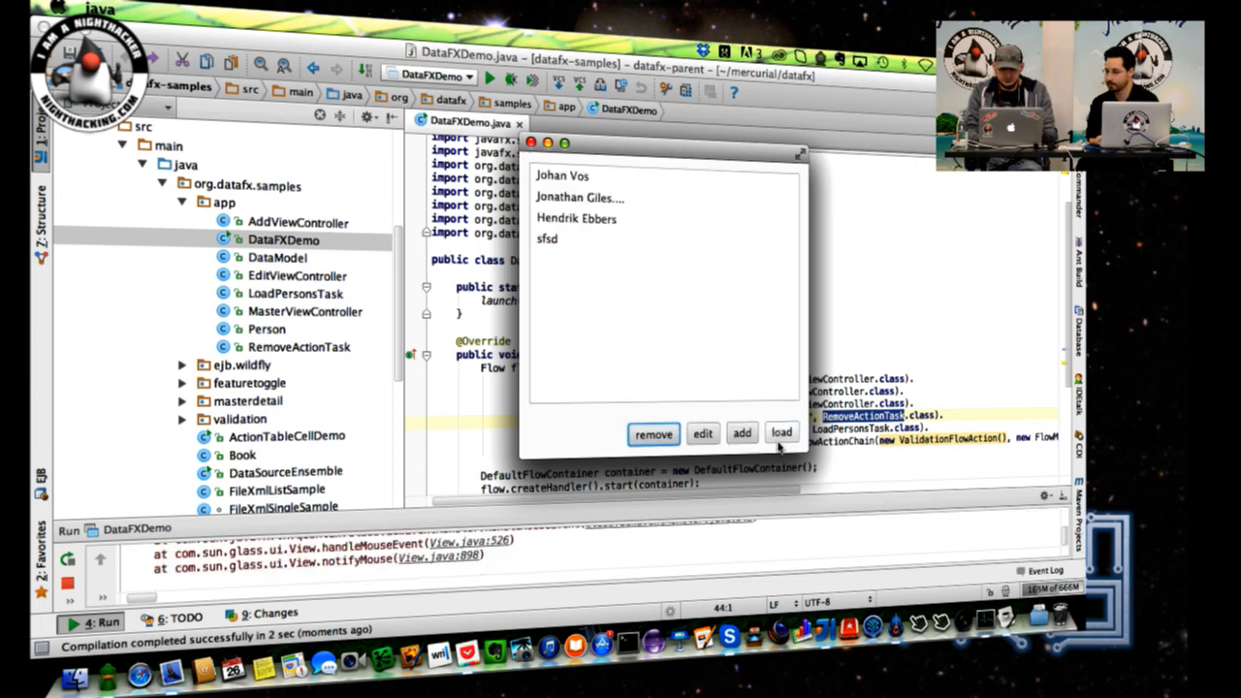
{"action": "left_click", "coordinate": [562, 175]}
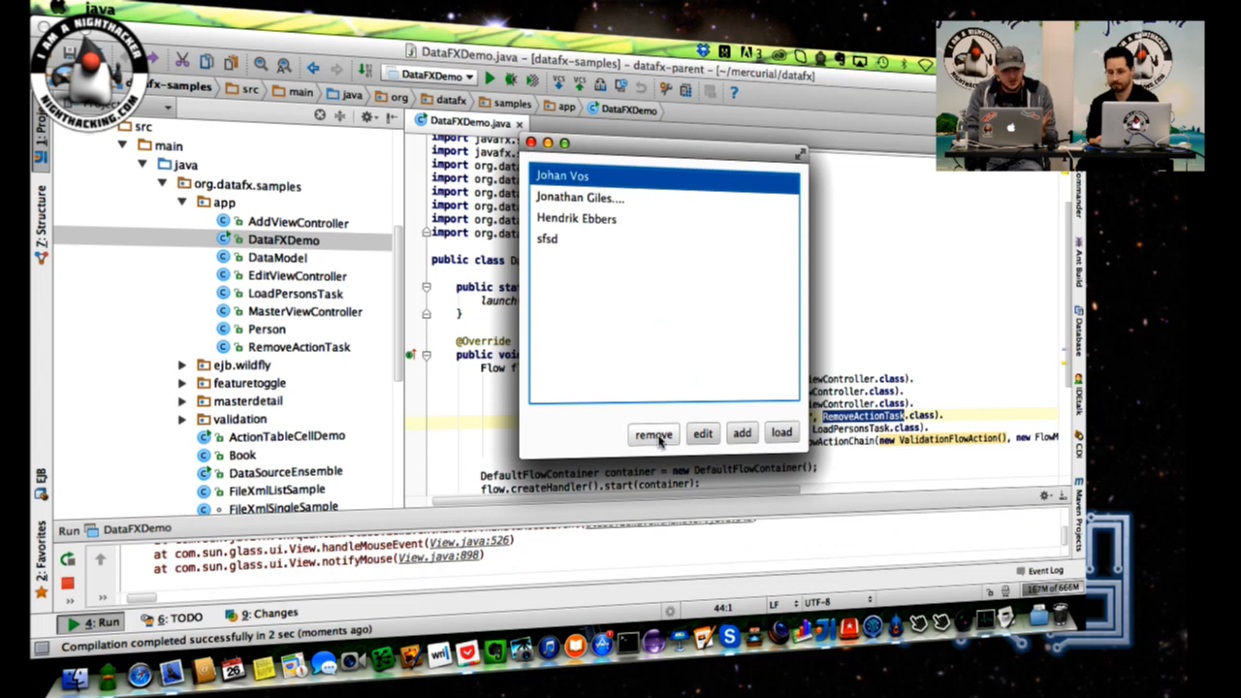
{"action": "left_click", "coordinate": [653, 433]}
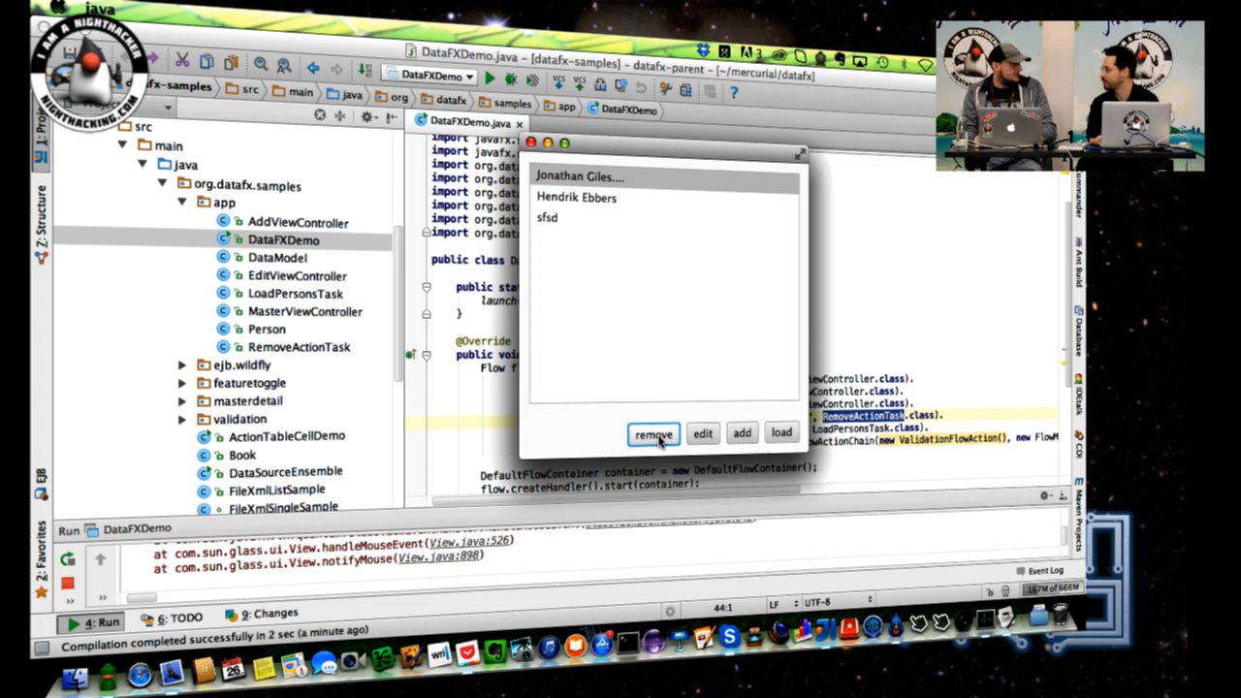
{"action": "mouse_move", "coordinate": [611, 306]}
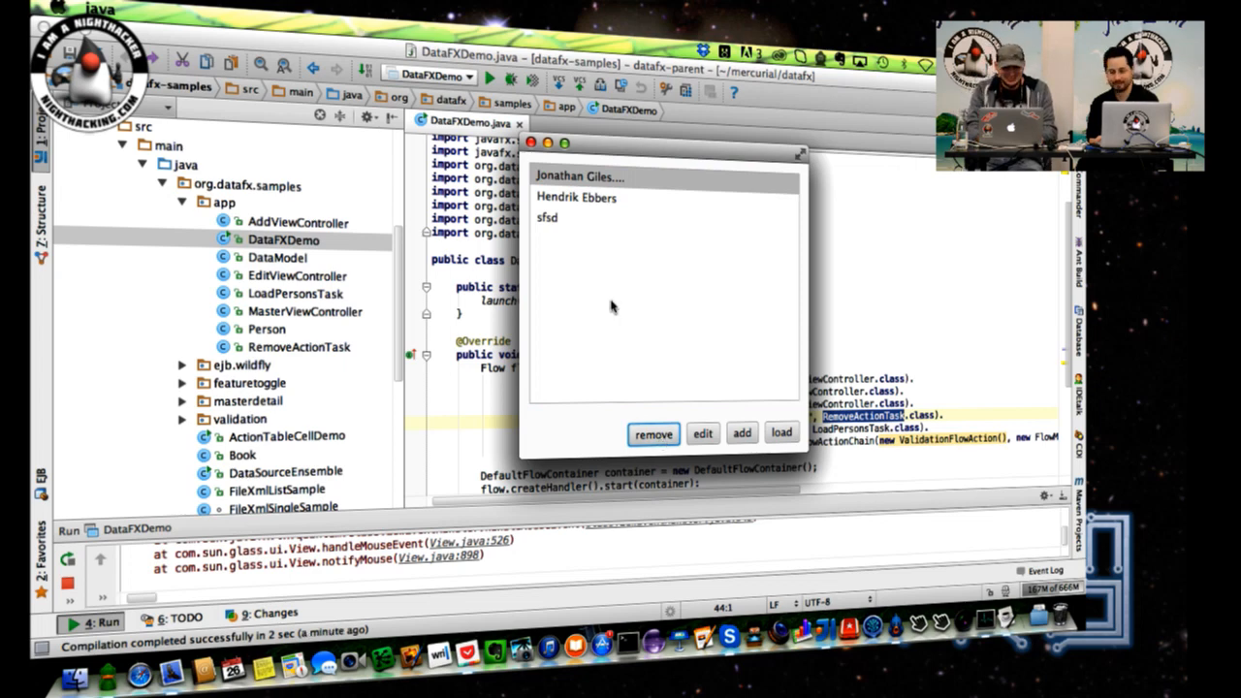
{"action": "mouse_move", "coordinate": [715, 197]}
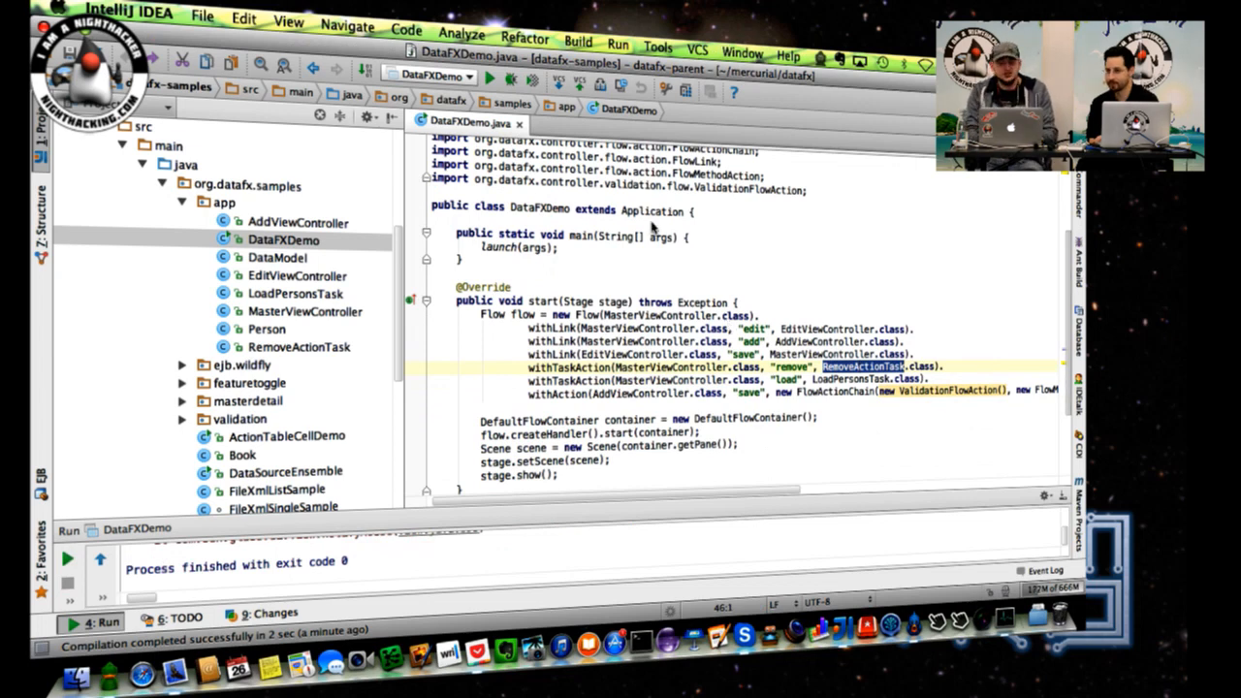
Close the DataFXDemo app and scroll DataFXDemo.java to the start() Flow definition
{"action": "scroll", "scroll_direction": "down", "scroll_amount": 3}
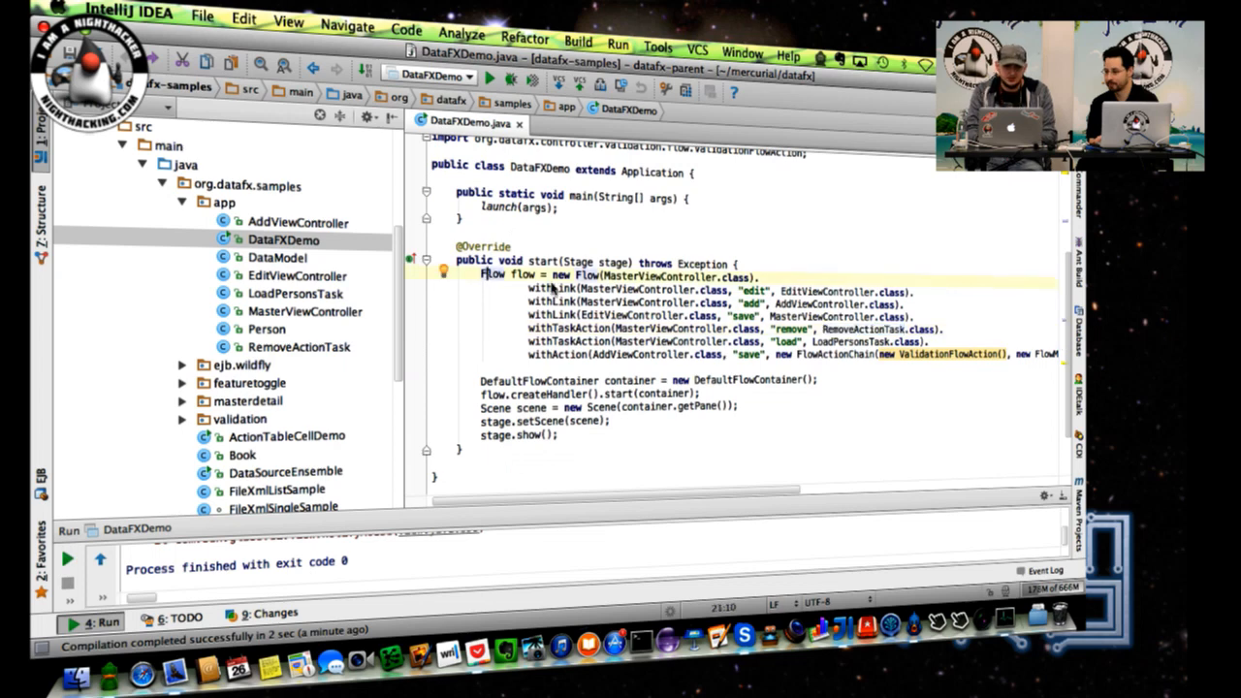
{"action": "left_click_drag", "start_coordinate": [483, 274], "coordinate": [1057, 366]}
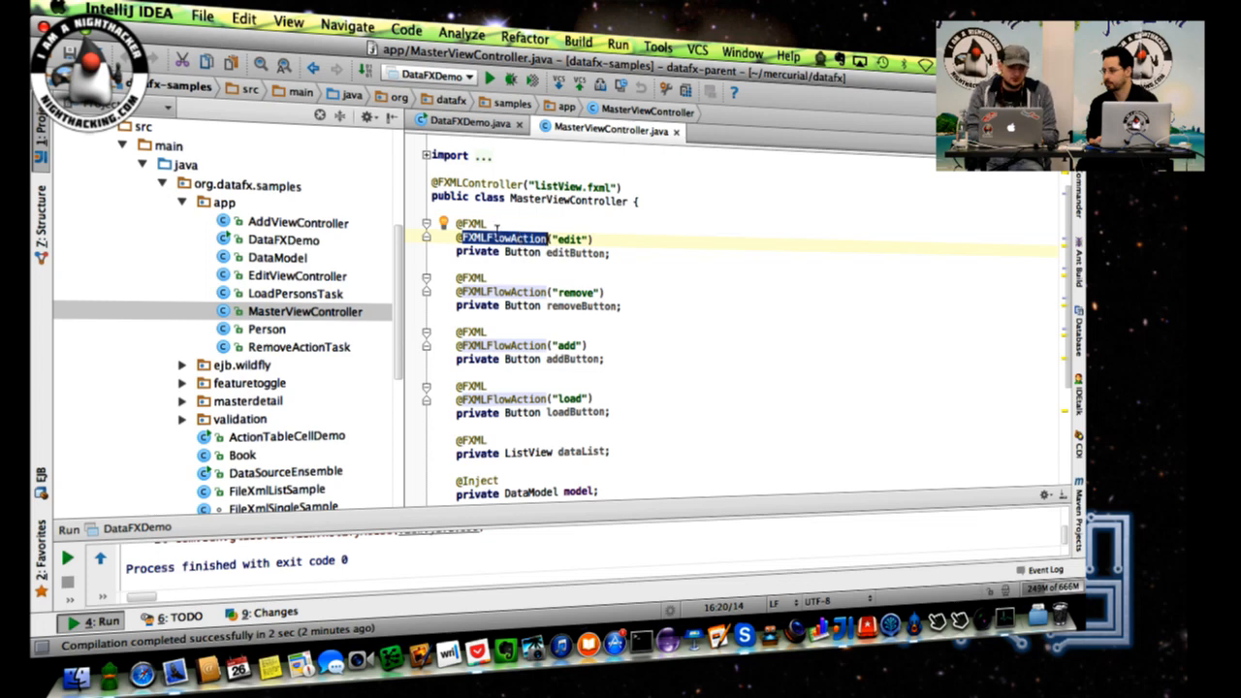
{"action": "double_click", "coordinate": [577, 252]}
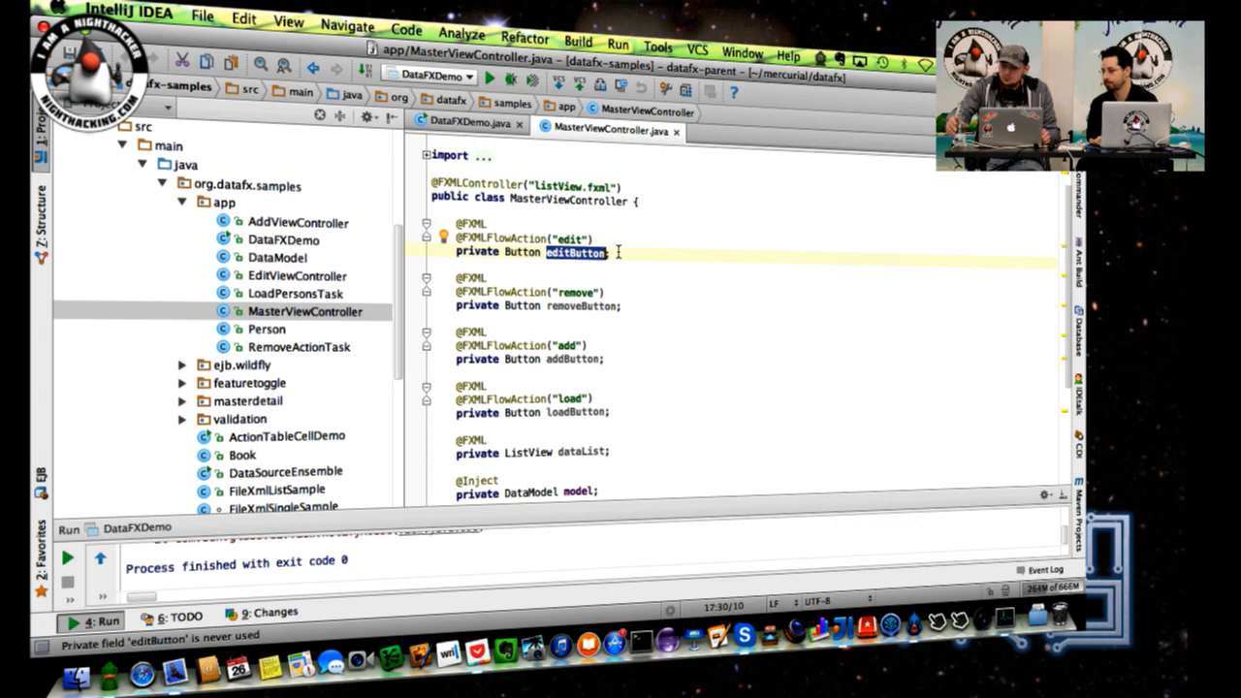
{"action": "mouse_move", "coordinate": [551, 160]}
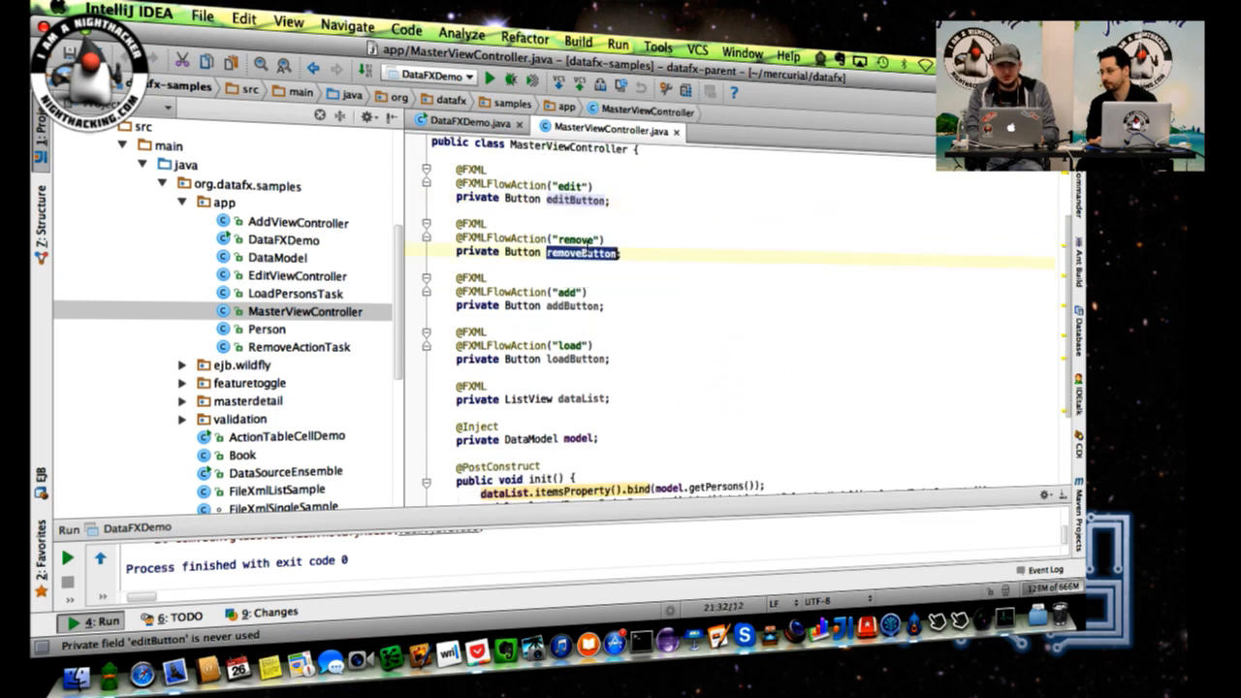
{"action": "left_click", "coordinate": [572, 245]}
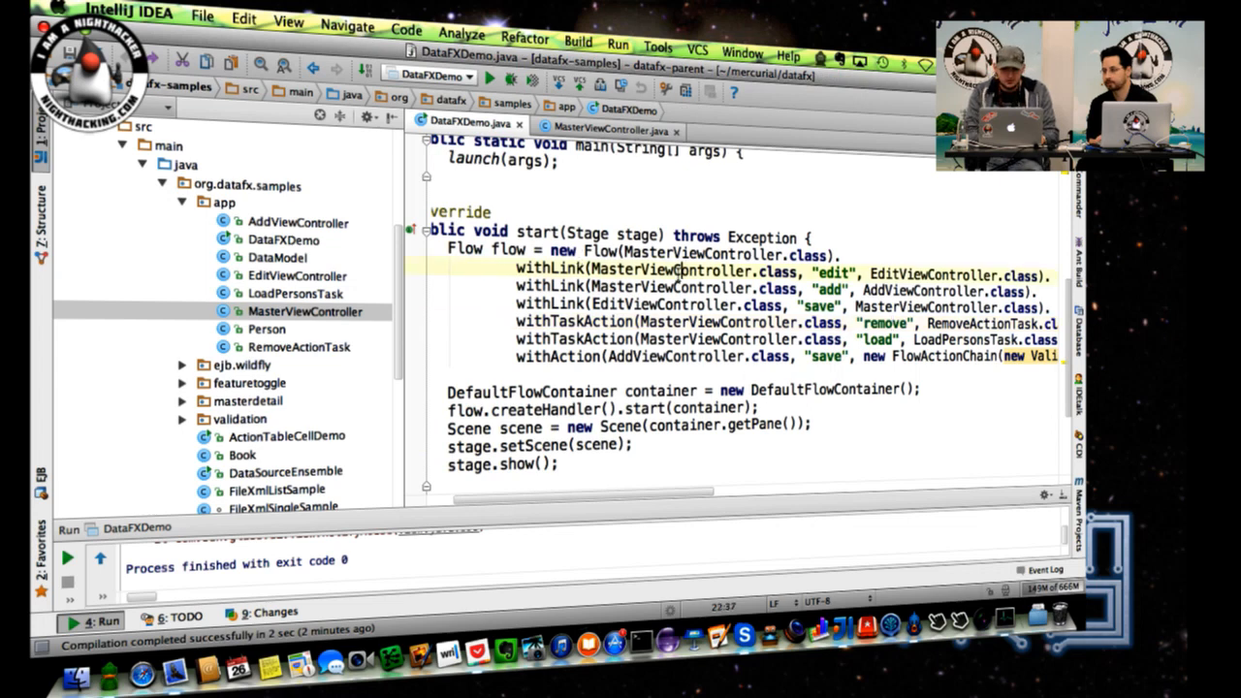
Inspect the withLink/withTaskAction chain in DataFXDemo.java's start() method
{"action": "double_click", "coordinate": [668, 270]}
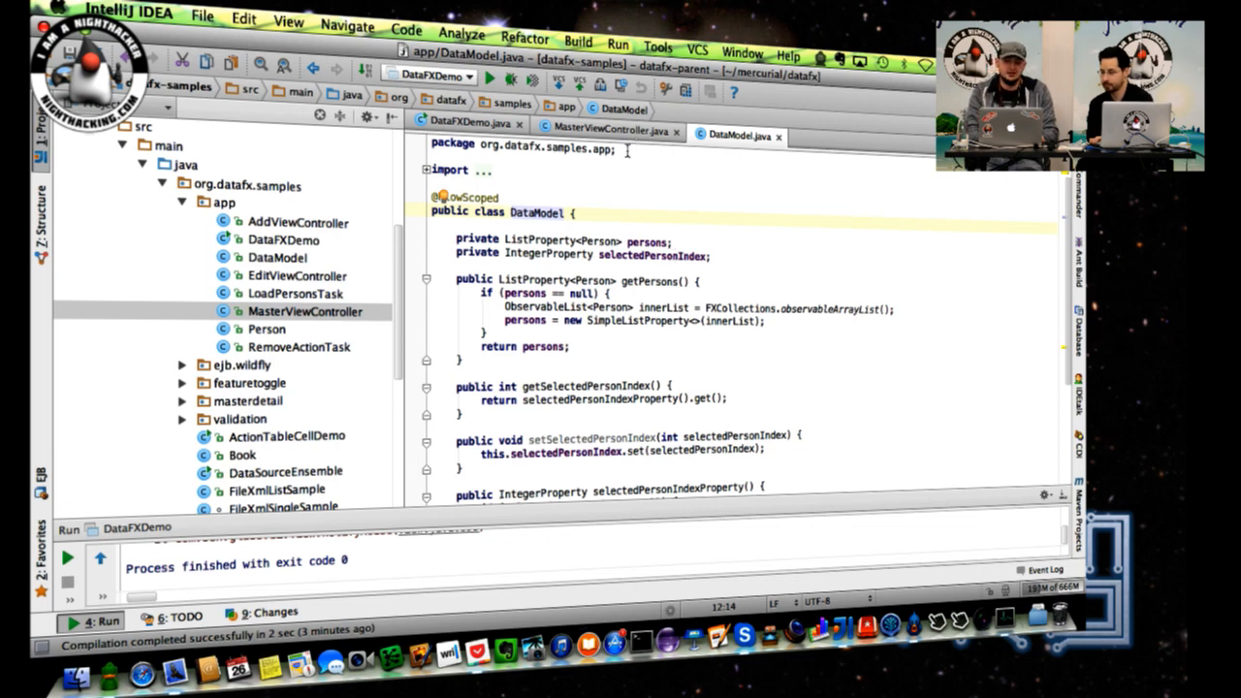
{"action": "left_click", "coordinate": [601, 131]}
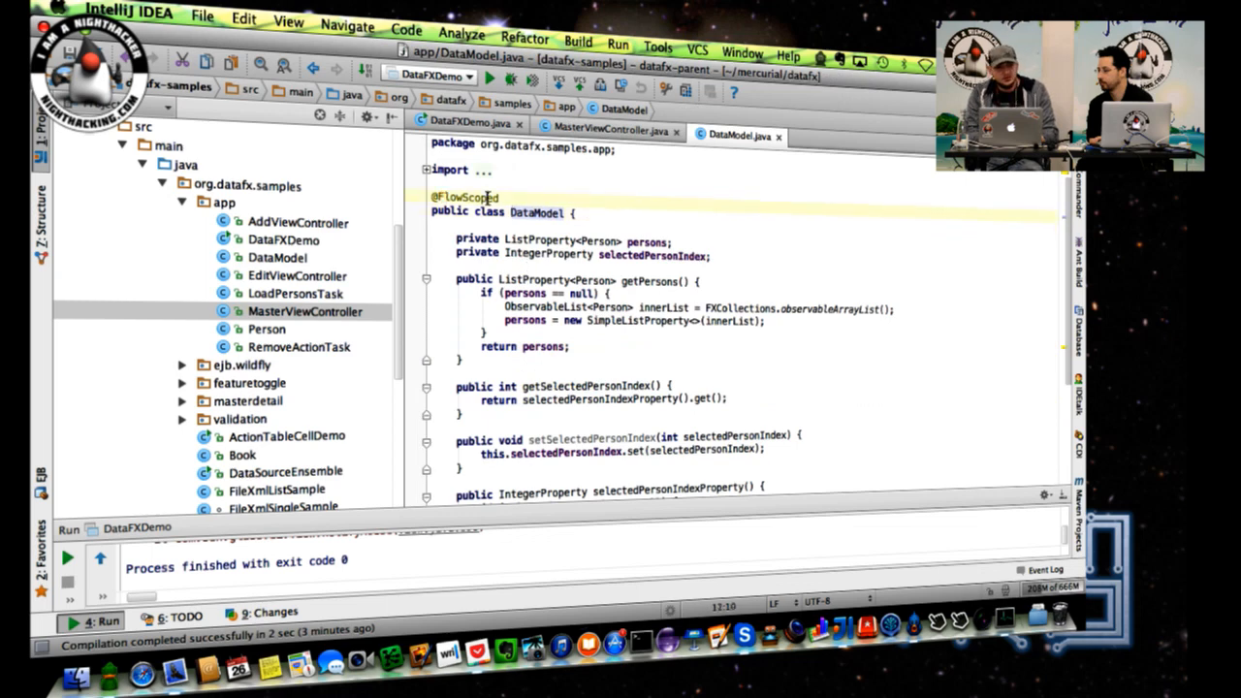
{"action": "double_click", "coordinate": [467, 198]}
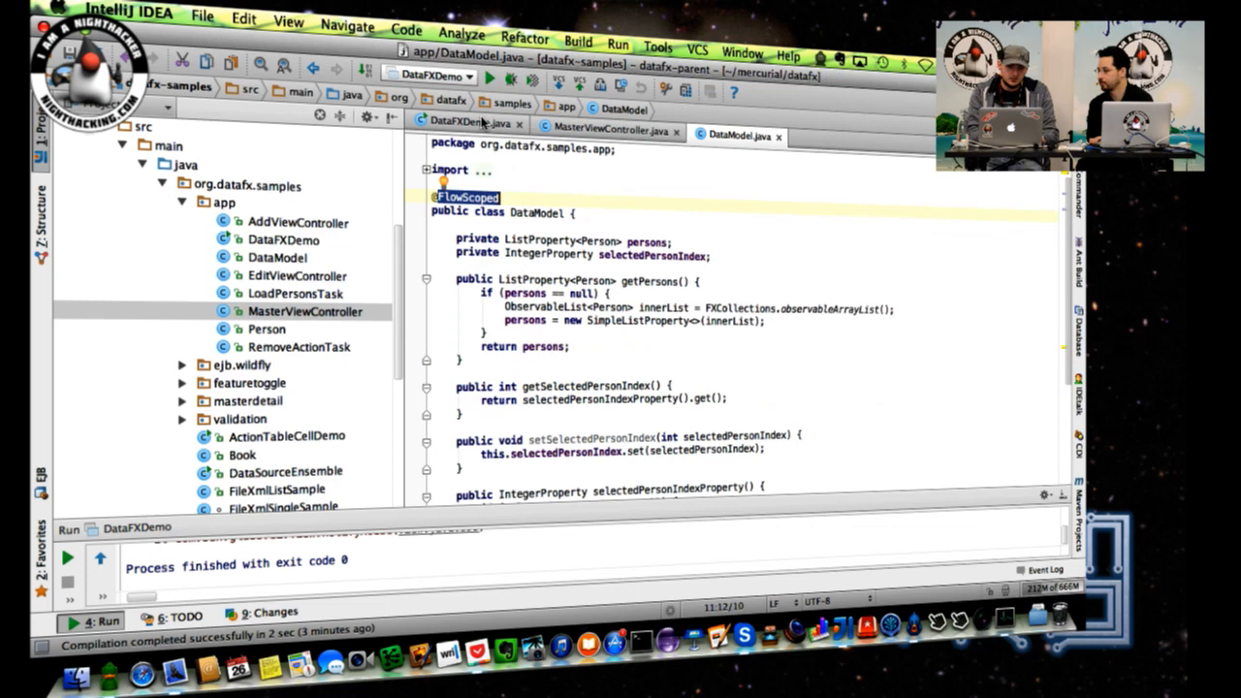
{"action": "left_click", "coordinate": [469, 123]}
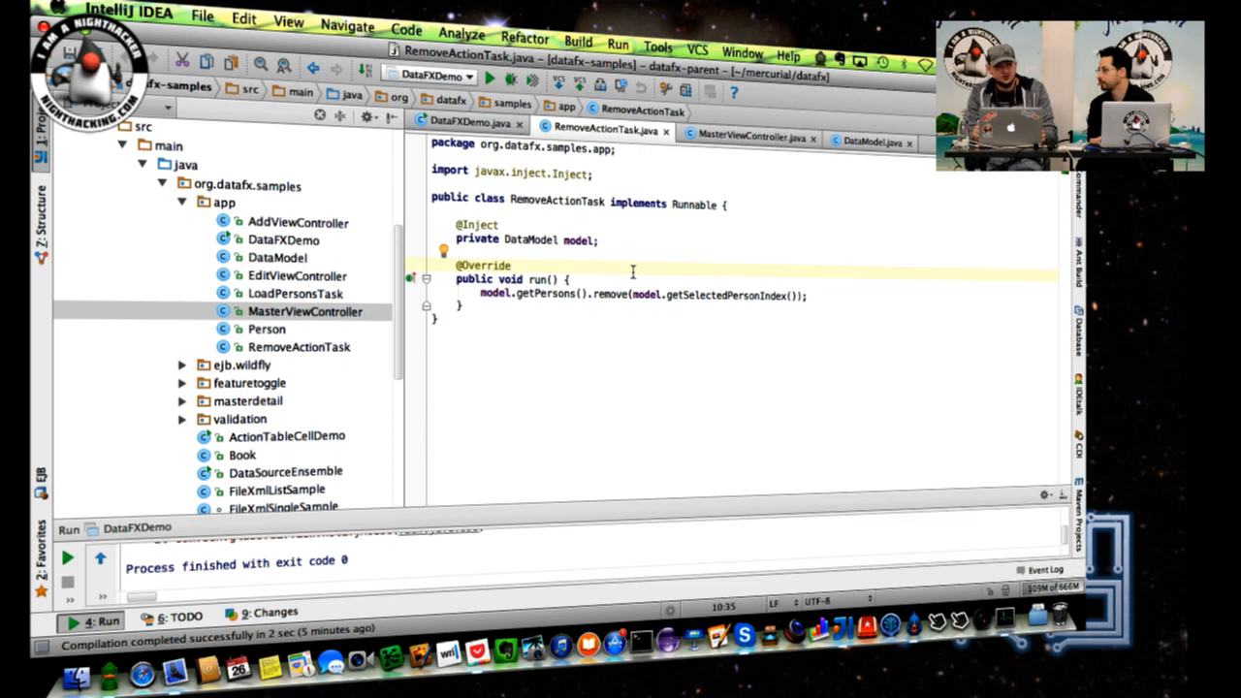
{"action": "mouse_move", "coordinate": [191, 199]}
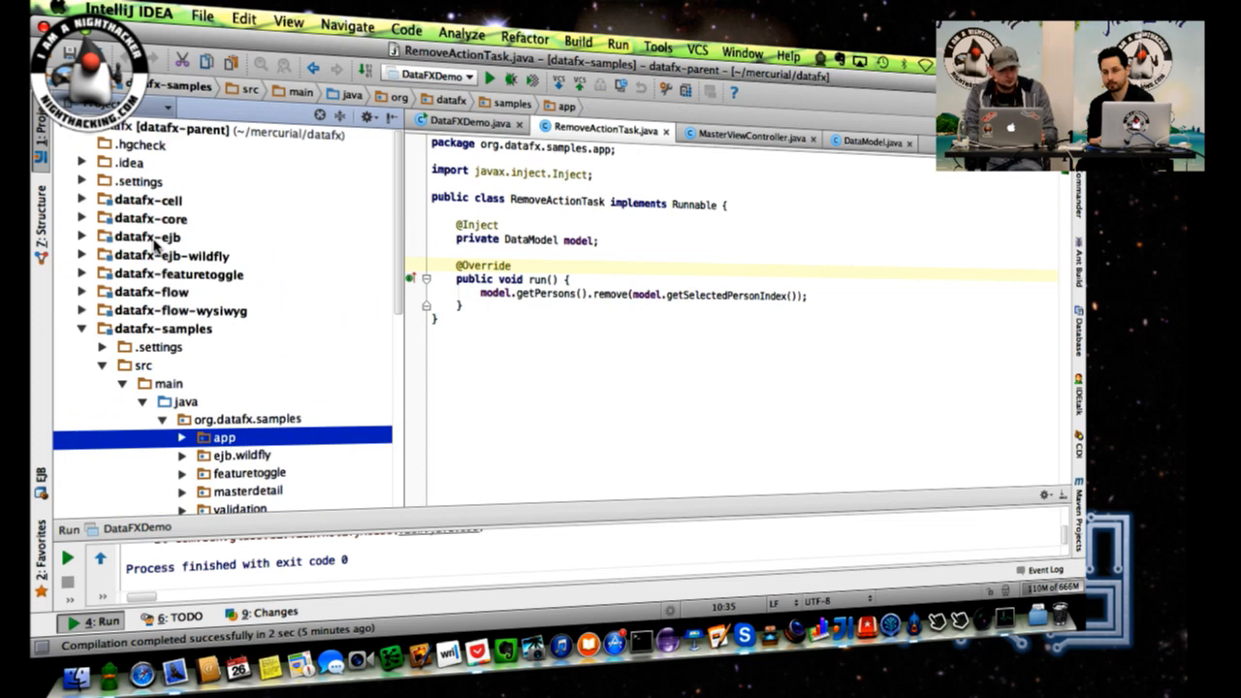
Highlight RemoteCalculator and process-chain terms in ViewController, then expand the featuretoggle package
{"action": "left_click", "coordinate": [146, 235]}
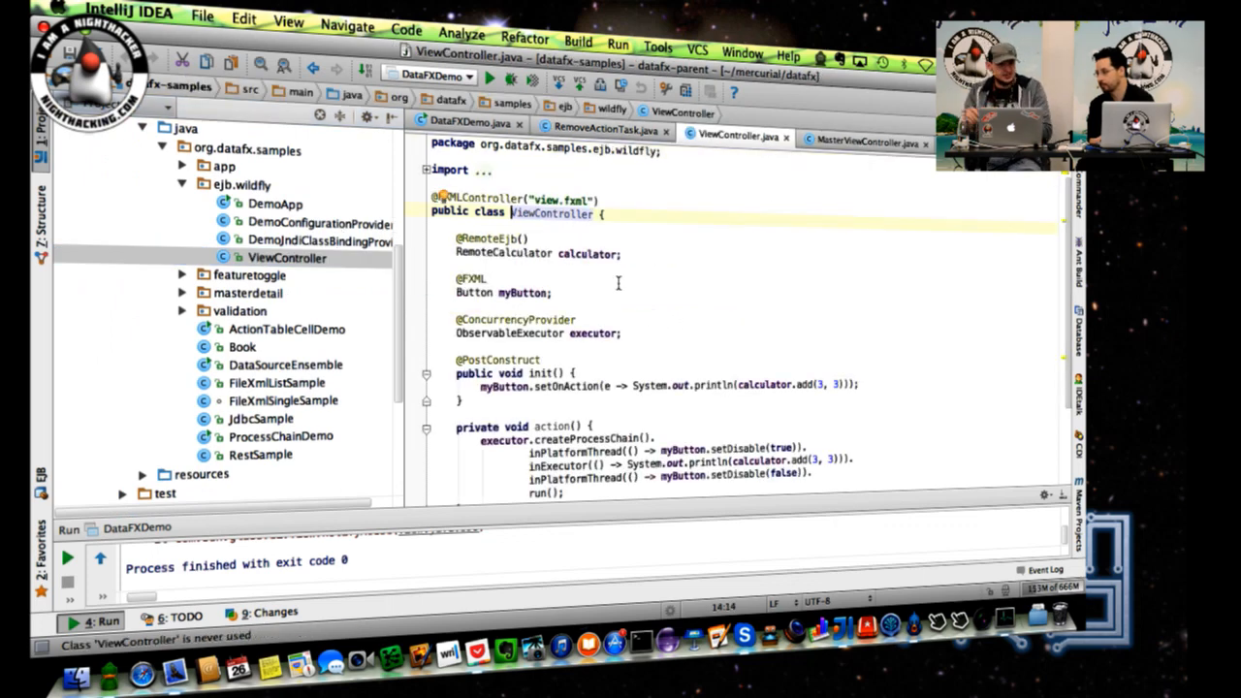
{"action": "double_click", "coordinate": [503, 253]}
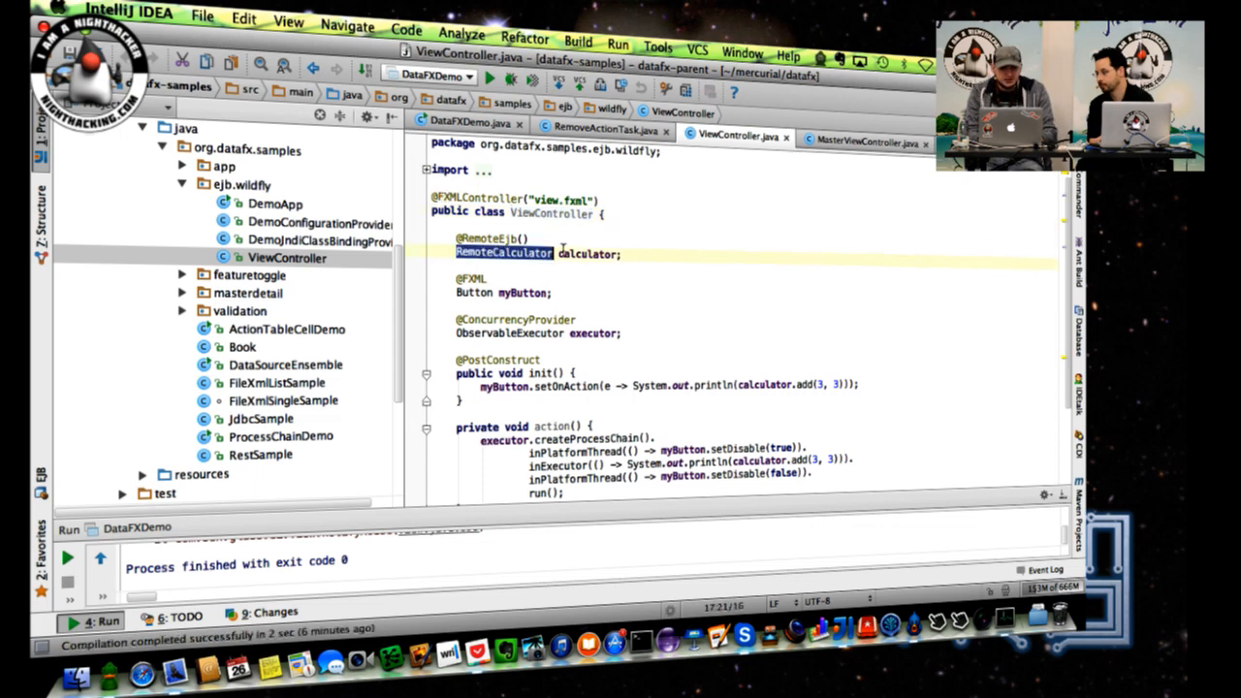
{"action": "double_click", "coordinate": [586, 253]}
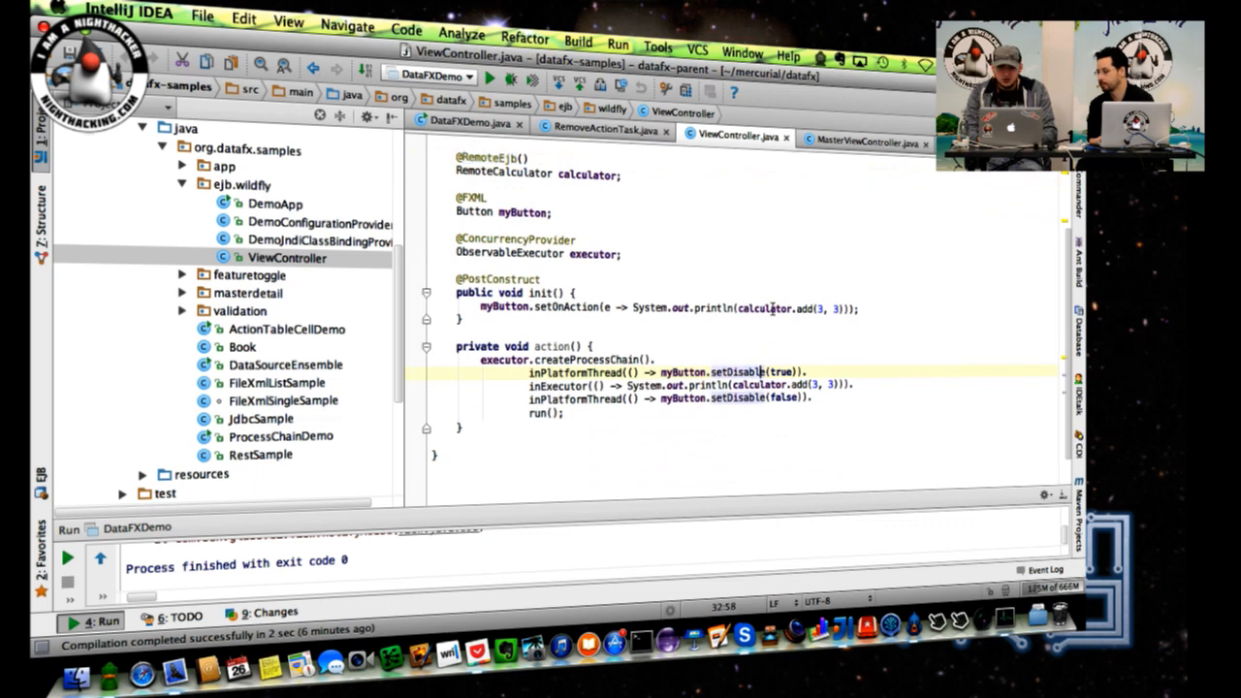
{"action": "double_click", "coordinate": [788, 308]}
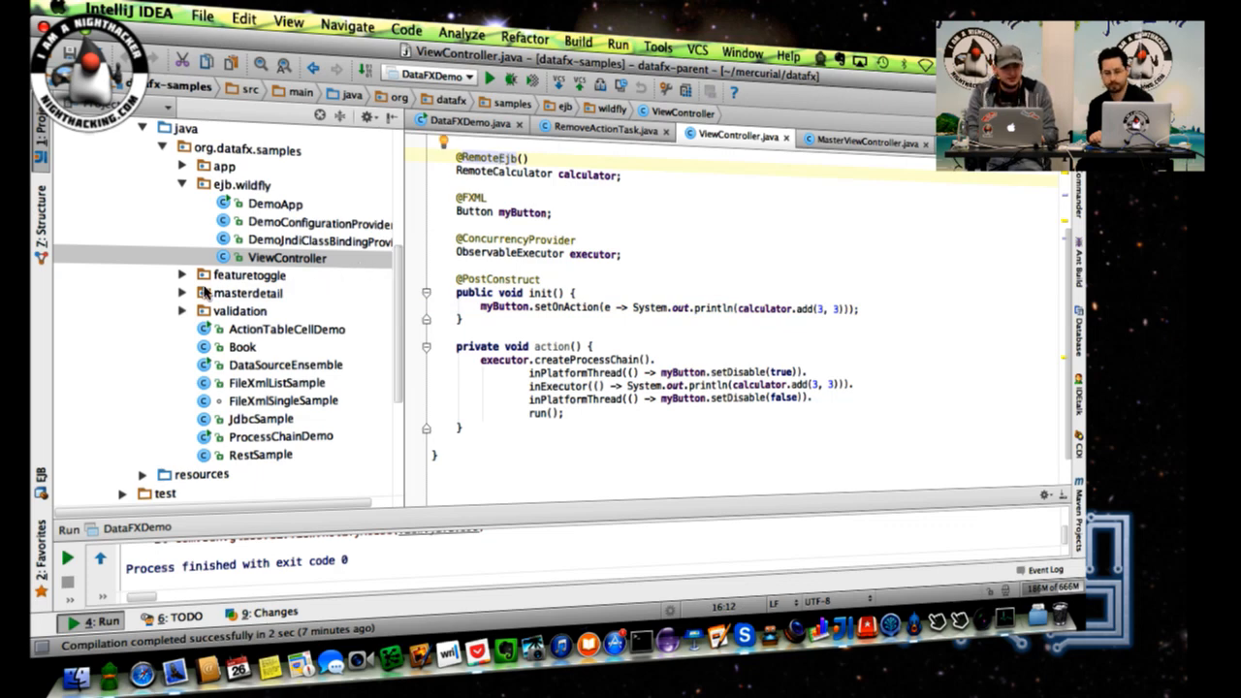
{"action": "left_click", "coordinate": [181, 275]}
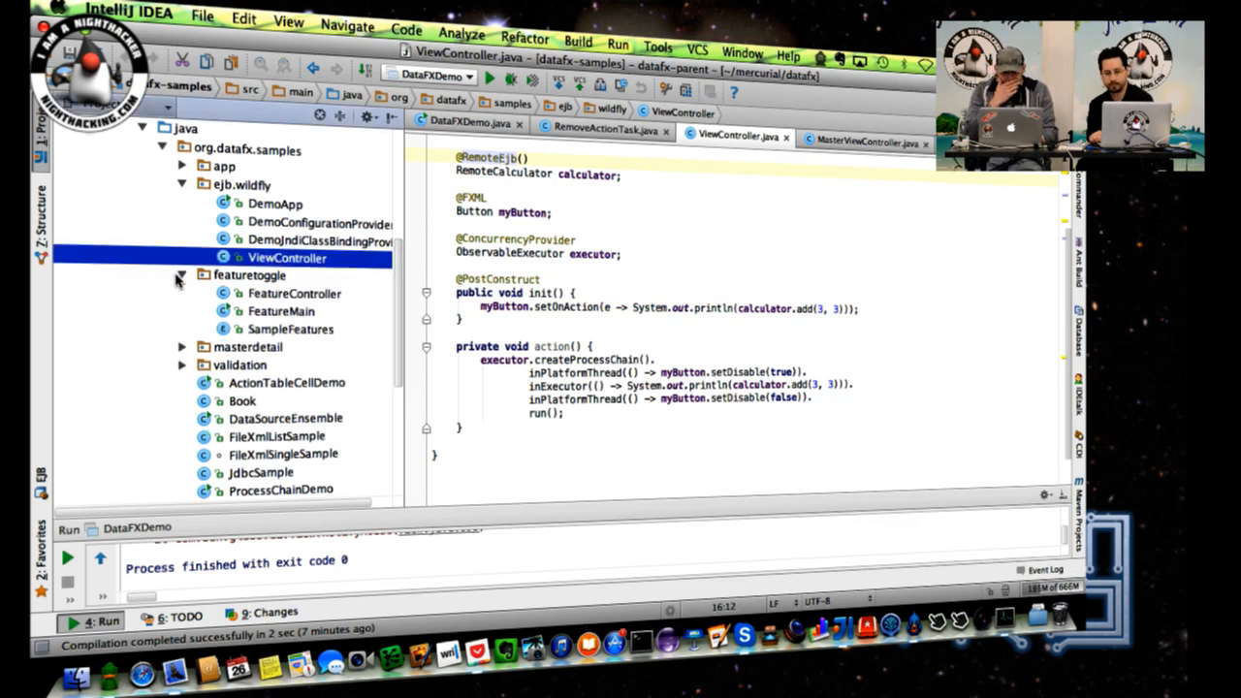
{"action": "mouse_move", "coordinate": [230, 322]}
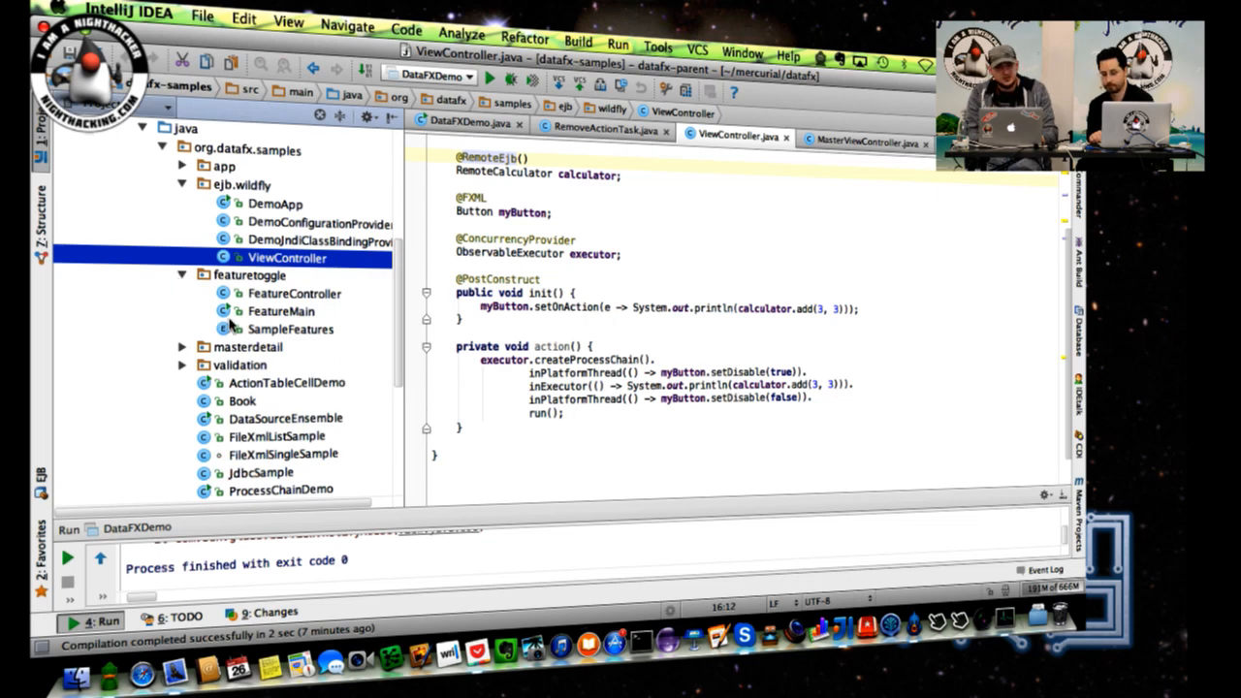
{"action": "mouse_move", "coordinate": [300, 342]}
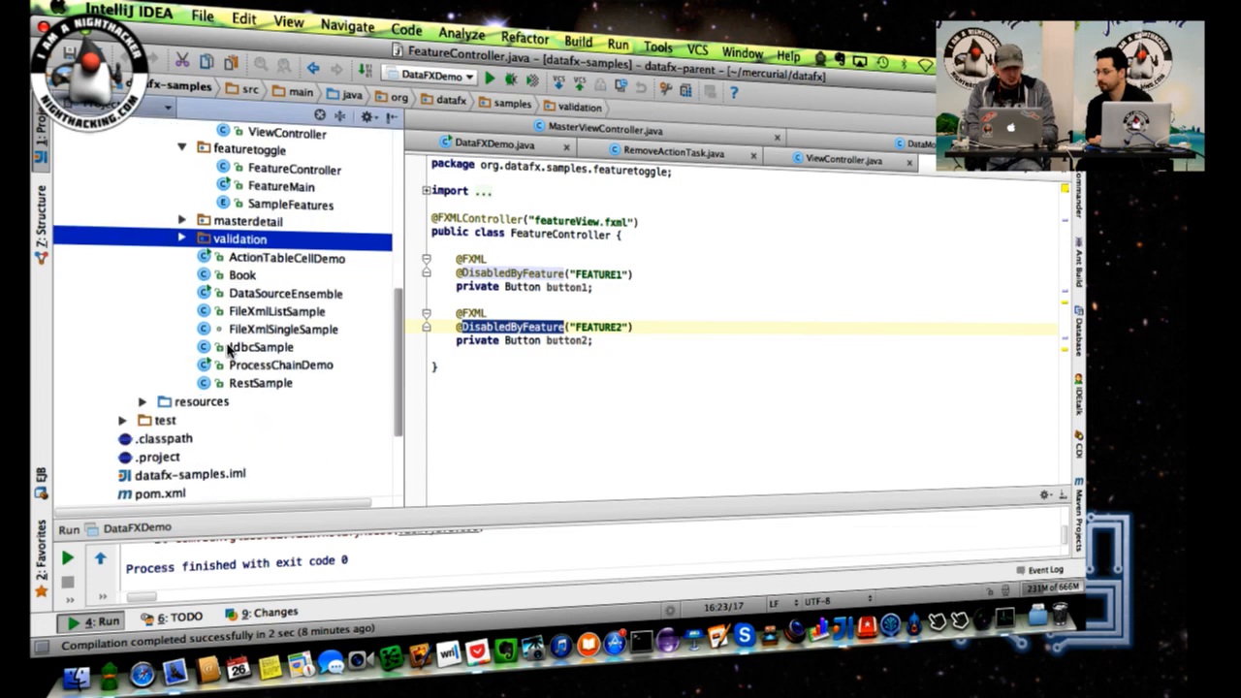
Expand the validation package beside the open FeatureController class
{"action": "left_click", "coordinate": [181, 239]}
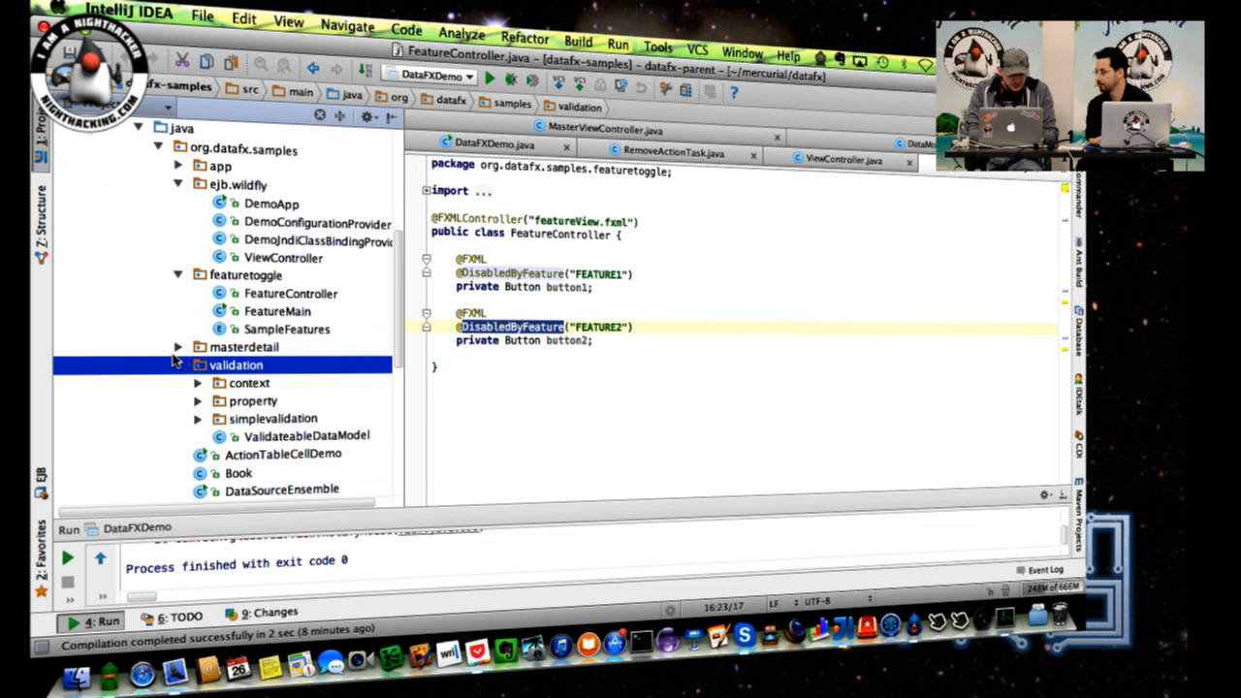
{"action": "left_click", "coordinate": [179, 165]}
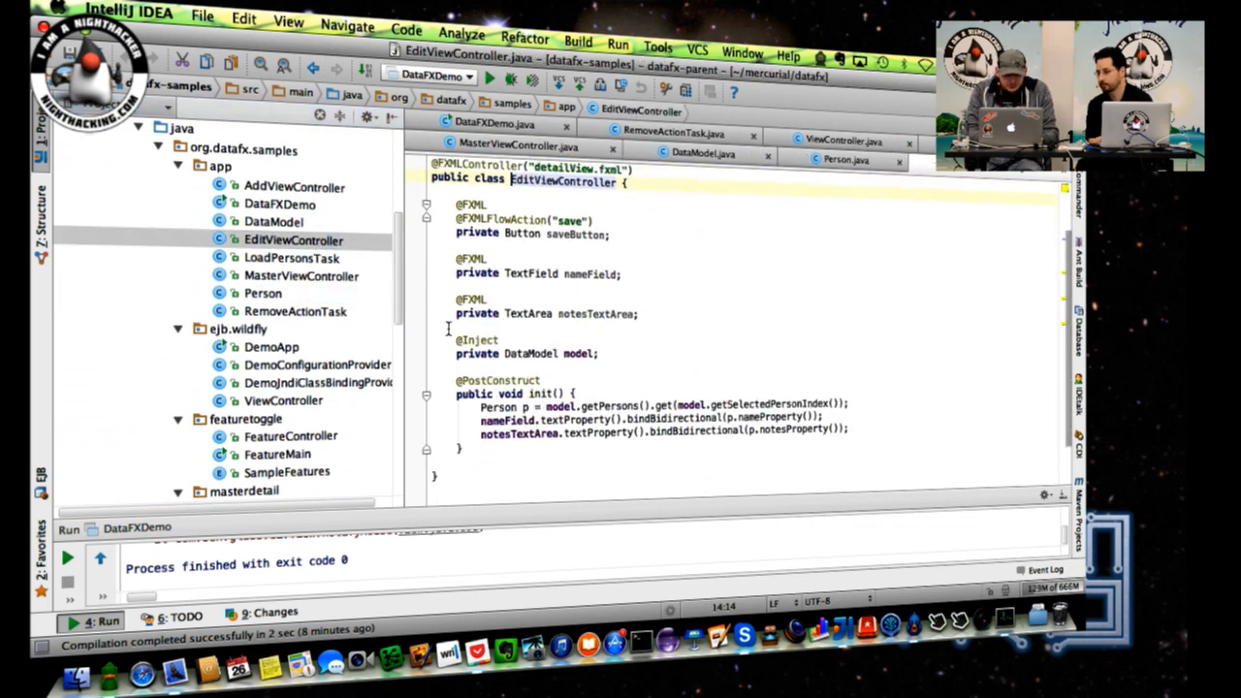
{"action": "left_click", "coordinate": [292, 258]}
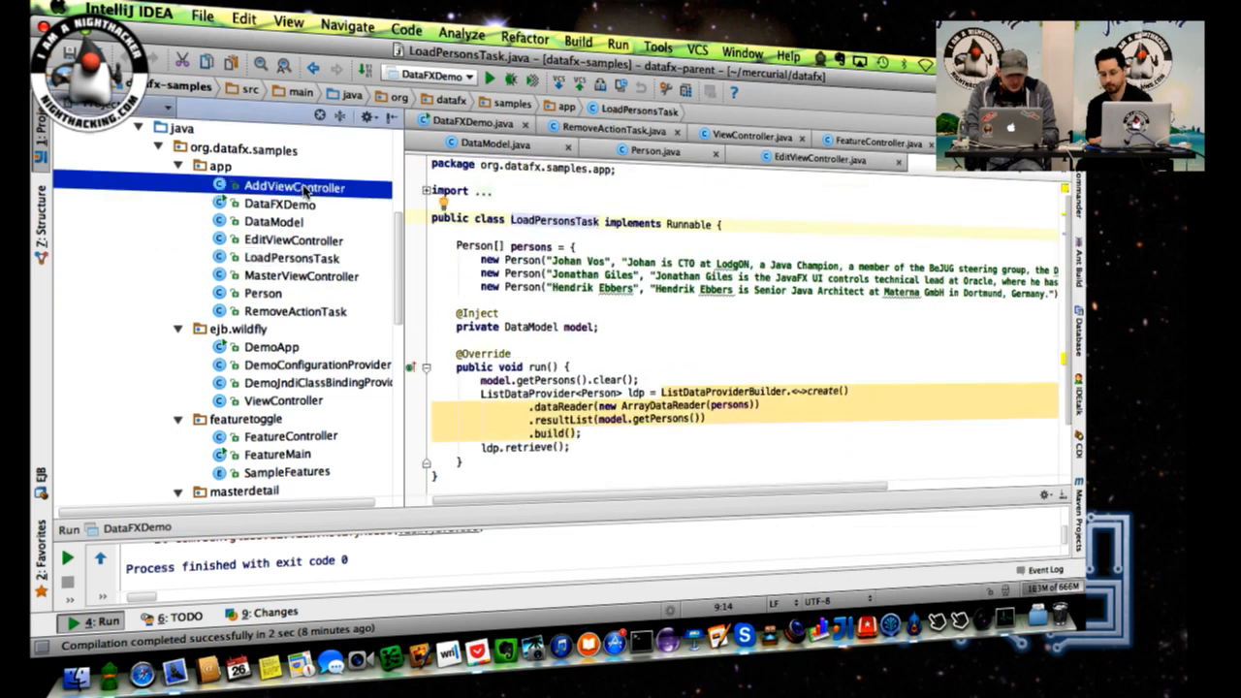
{"action": "left_click", "coordinate": [294, 188]}
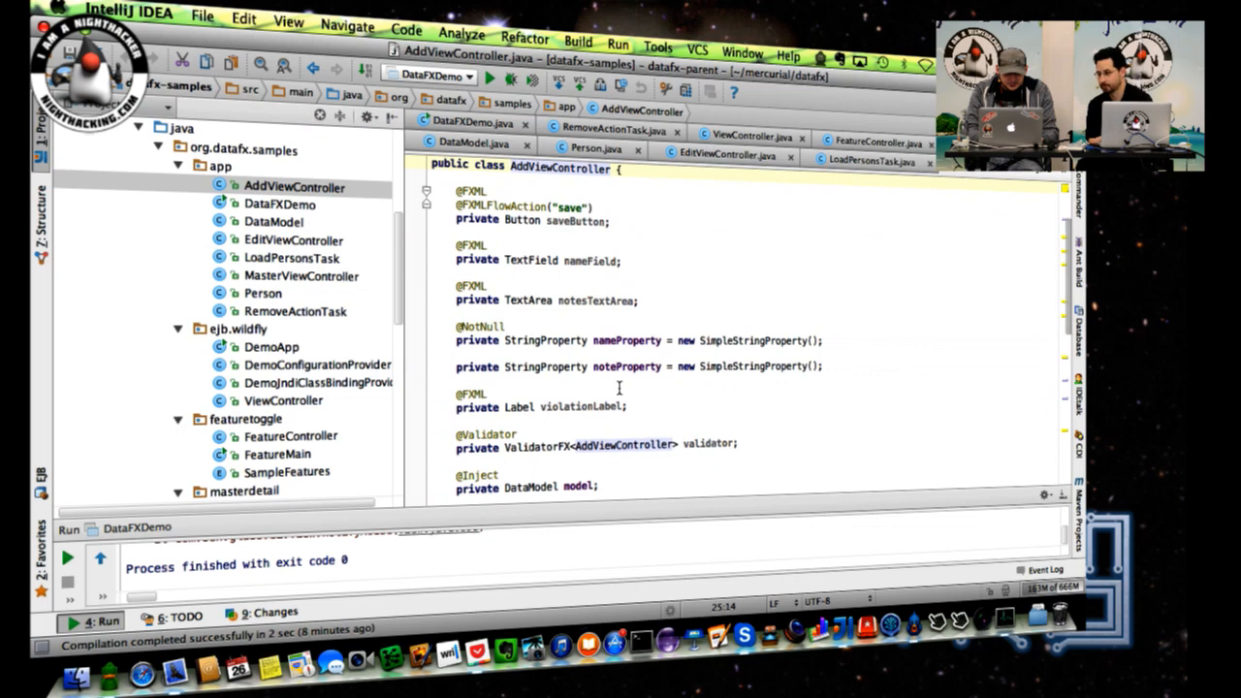
{"action": "type", "text": "@FXMLController(\"detailView.fxml\")"}
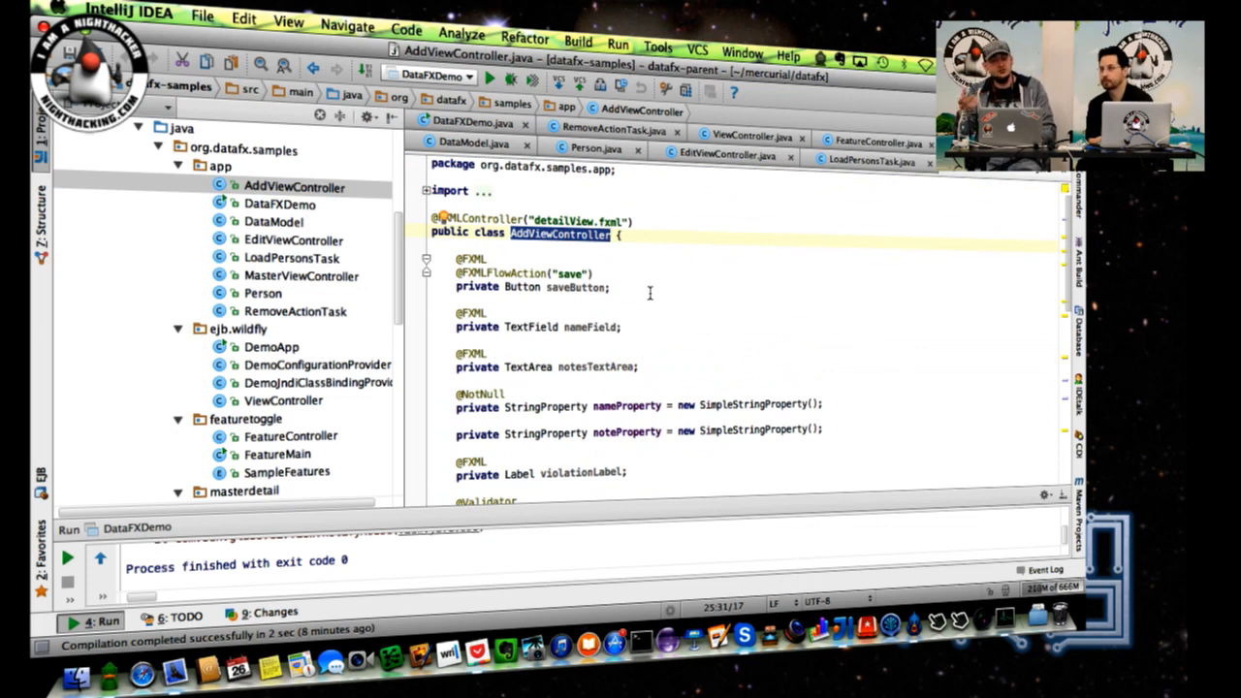
{"action": "scroll", "scroll_direction": "down", "scroll_amount": 3}
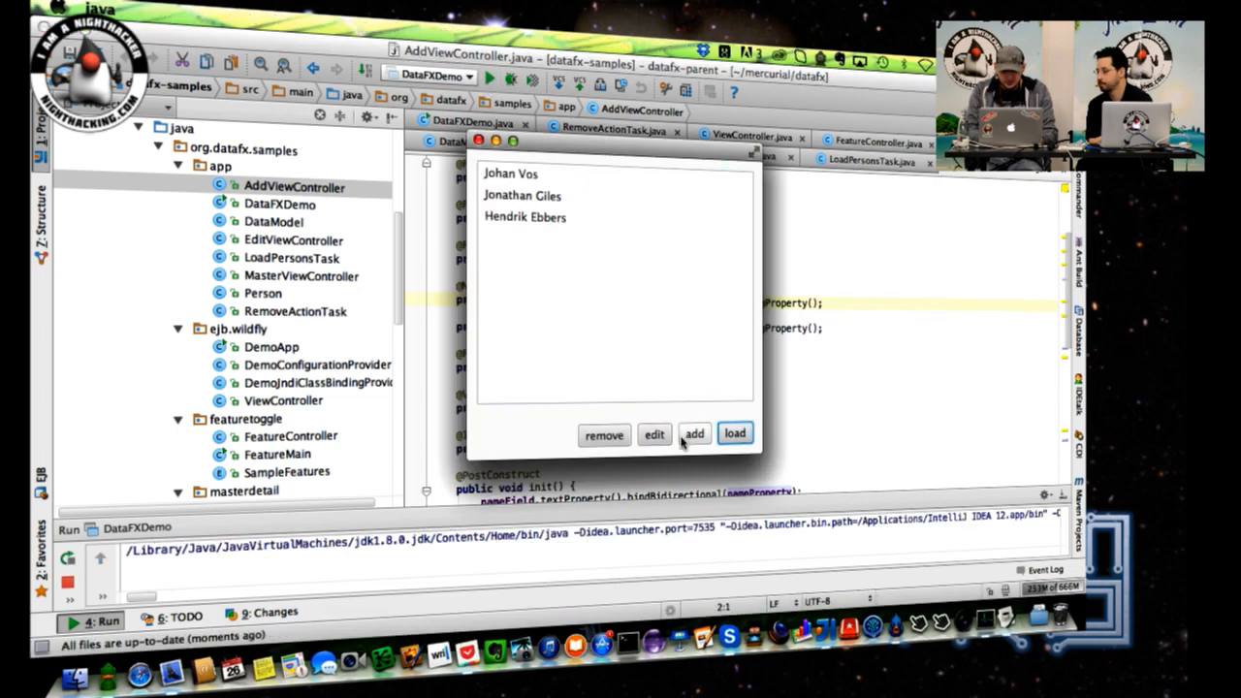
Open the add form, enter 'sghdfh' as notes only, and try saving
{"action": "left_click", "coordinate": [694, 433]}
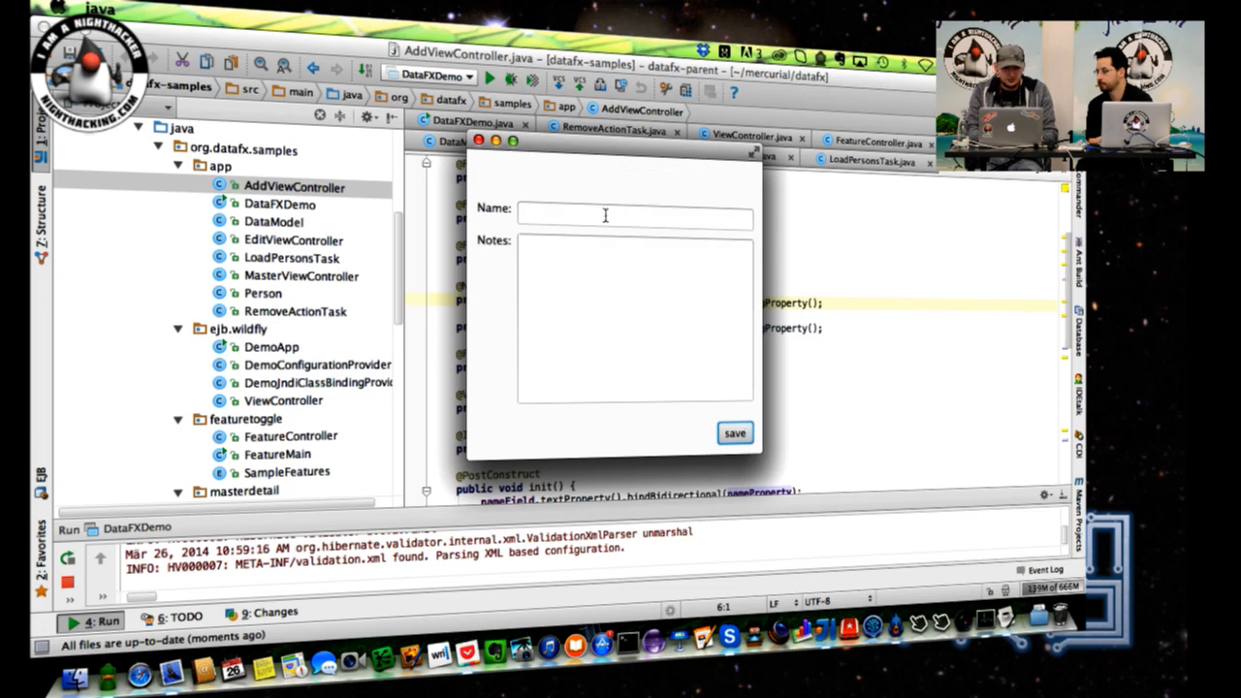
{"action": "type", "text": "sghdfh"}
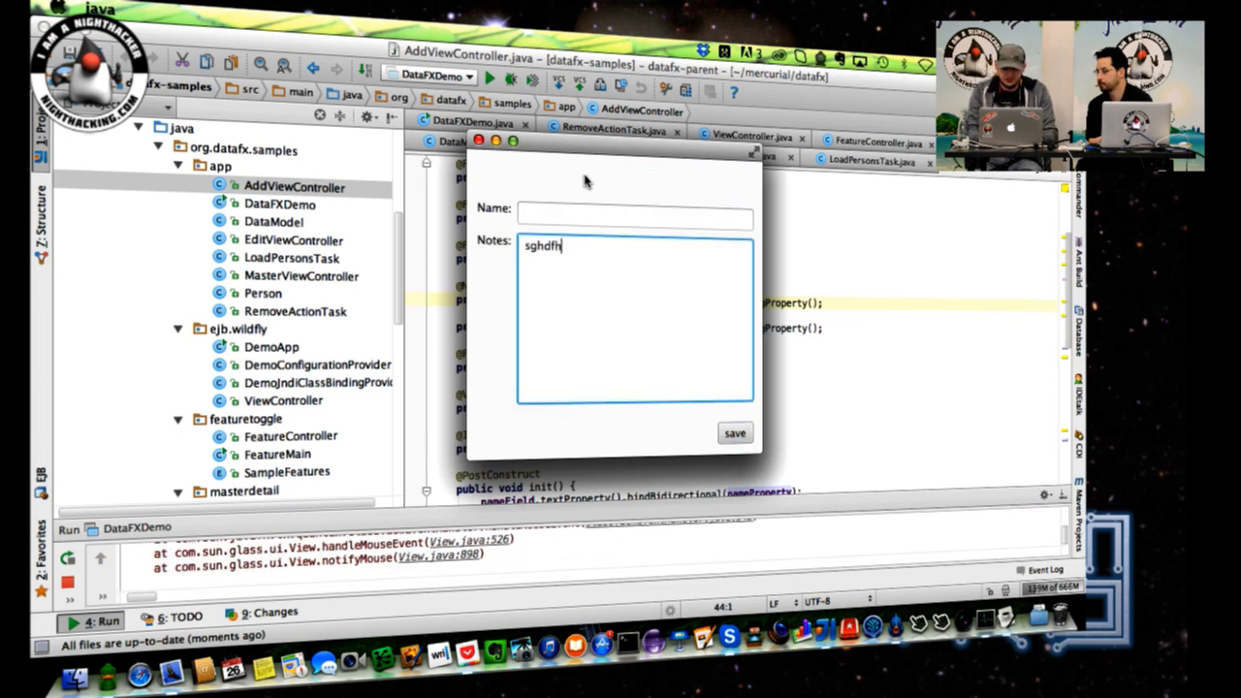
{"action": "left_click", "coordinate": [734, 434]}
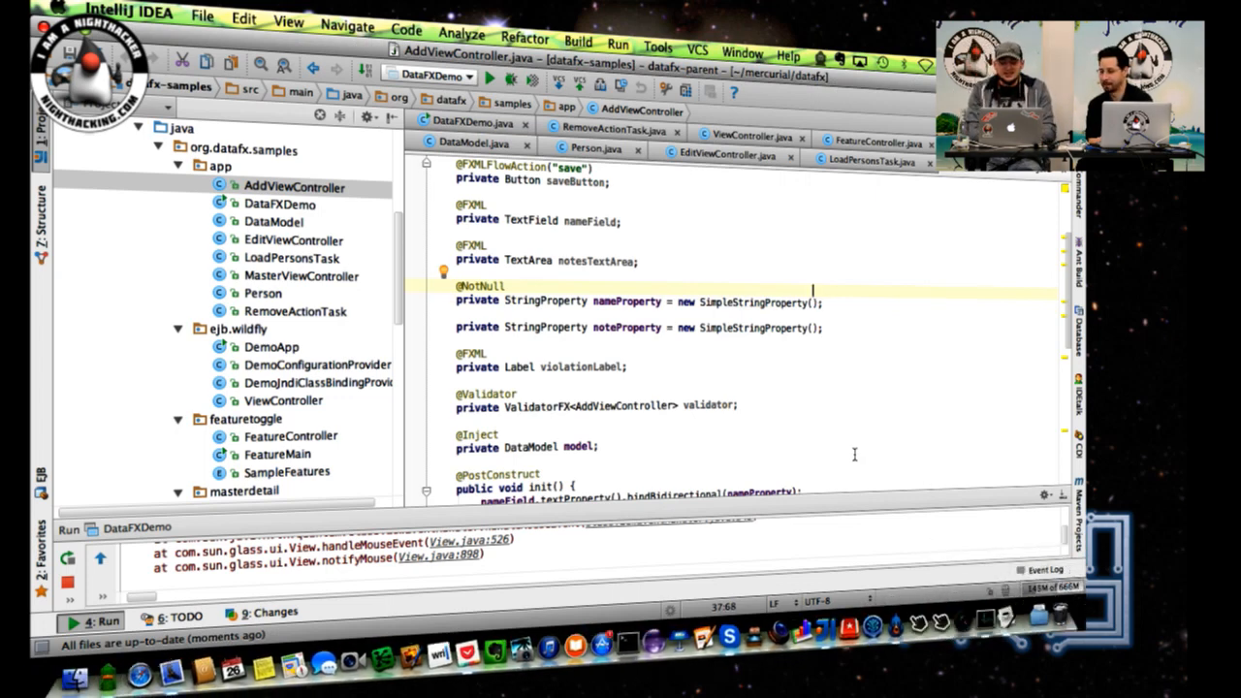
{"action": "scroll", "scroll_direction": "down", "scroll_amount": 3}
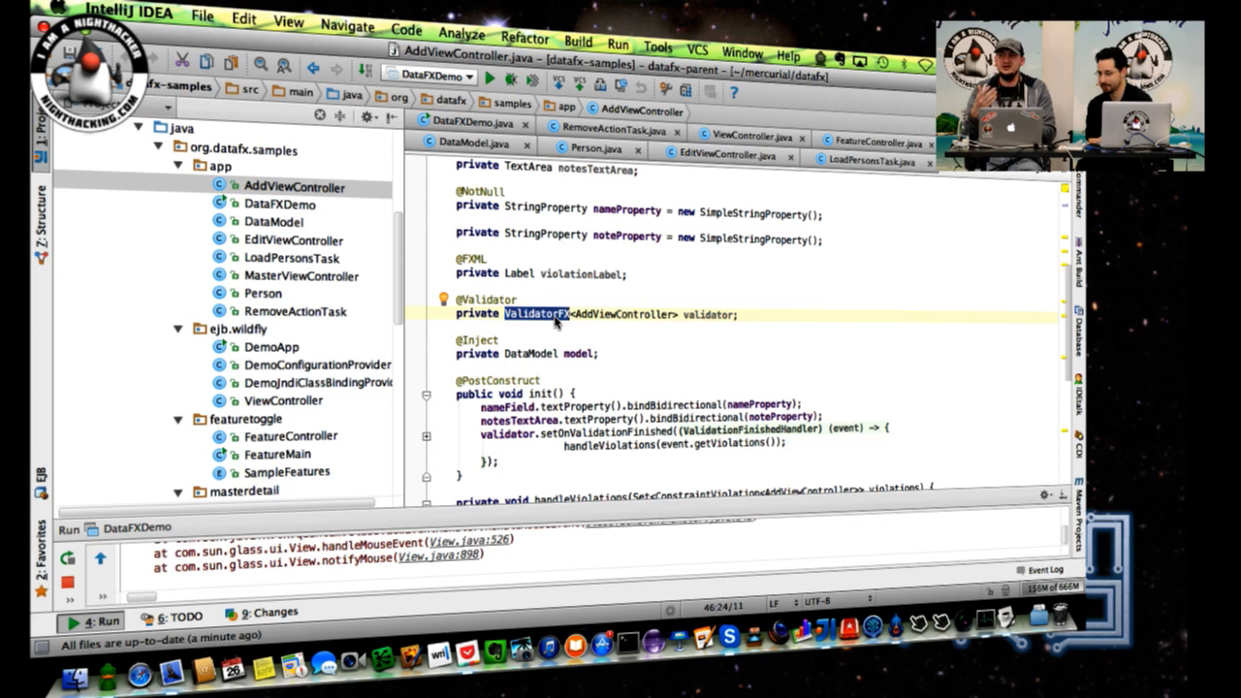
{"action": "scroll", "scroll_direction": "down", "scroll_amount": 3}
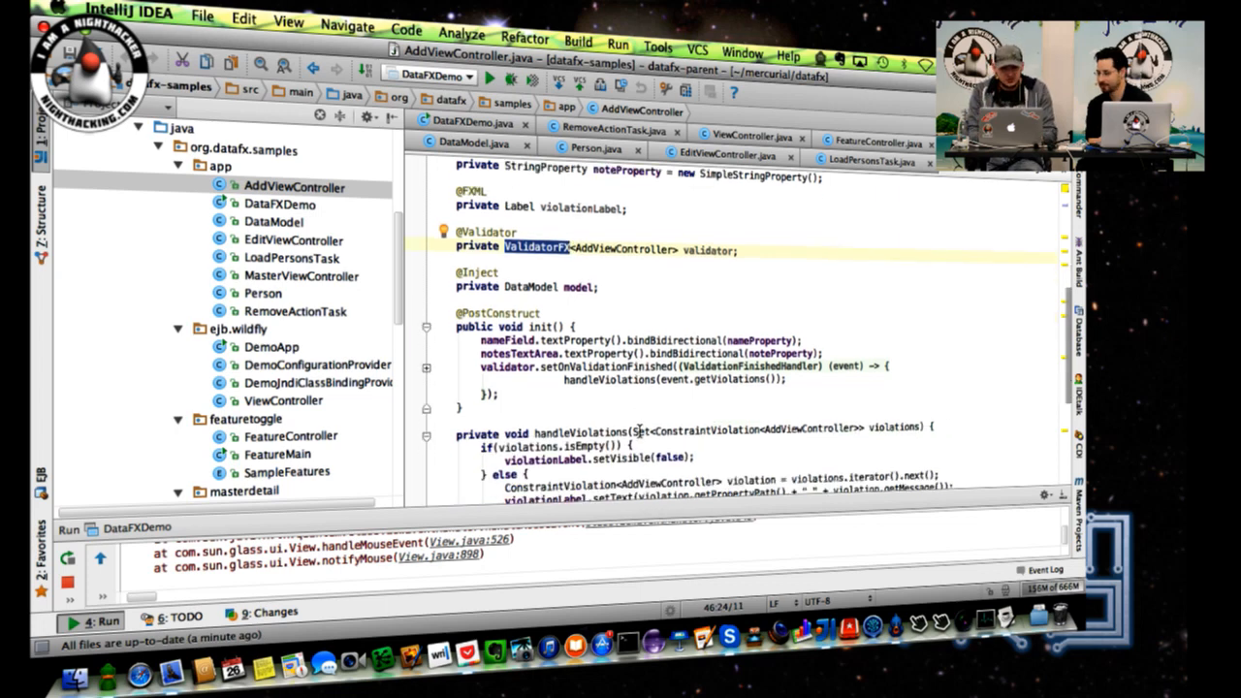
{"action": "scroll", "scroll_direction": "down", "scroll_amount": 3}
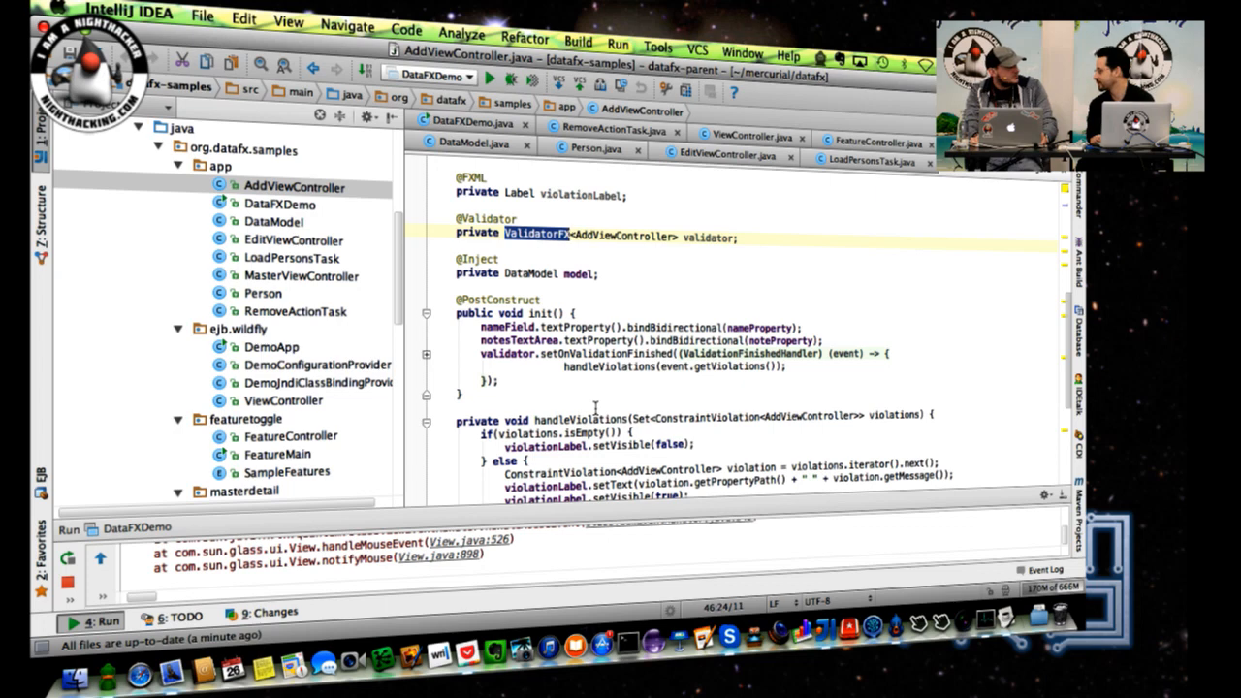
{"action": "mouse_move", "coordinate": [254, 303]}
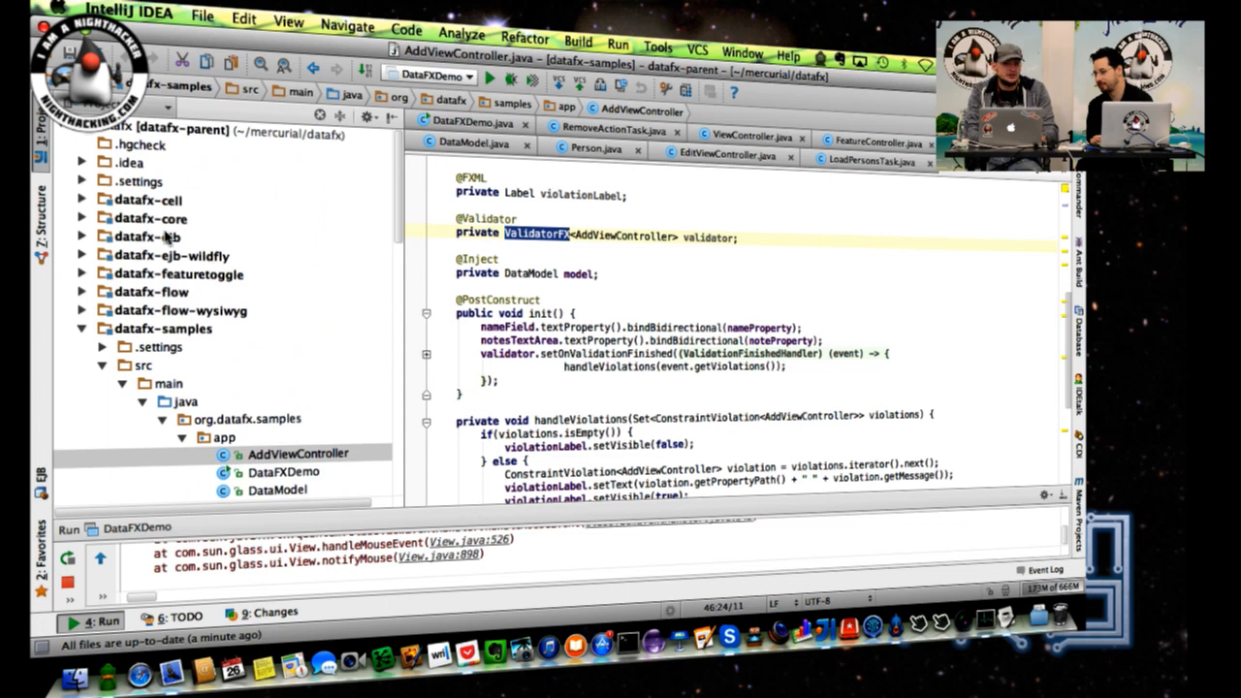
Expand datafx-core down to org.datafx.concurrent and select ProcessChain
{"action": "left_click", "coordinate": [82, 218]}
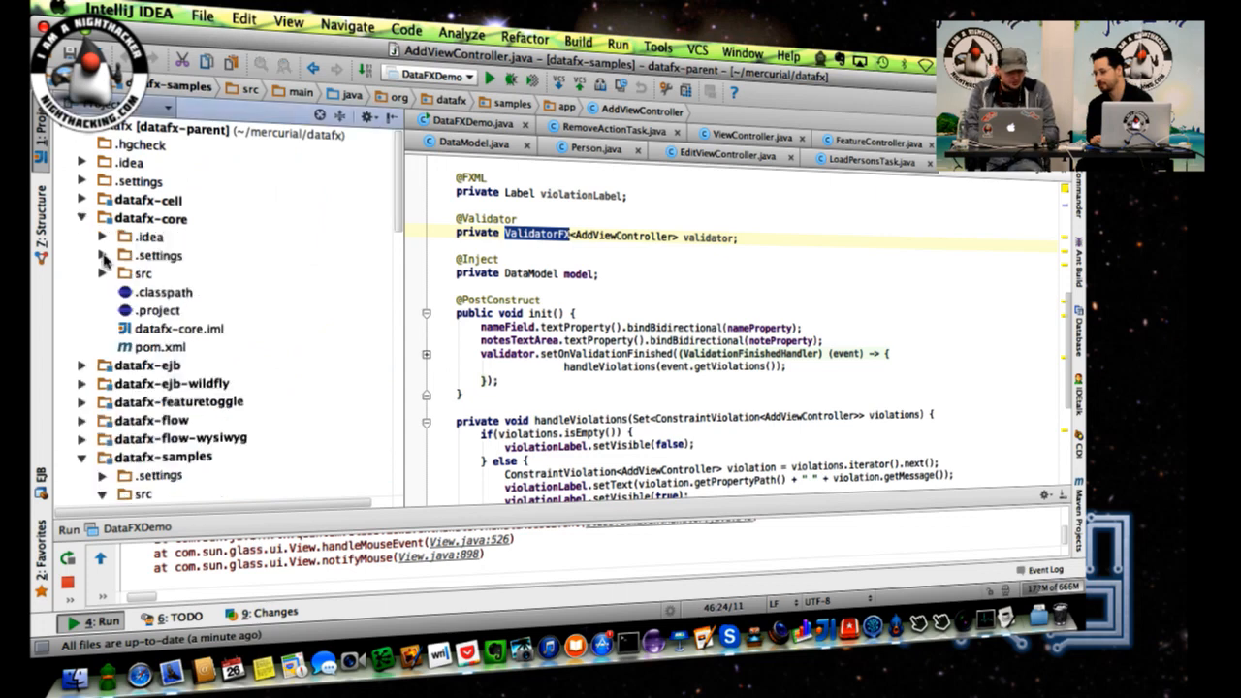
{"action": "left_click", "coordinate": [103, 272]}
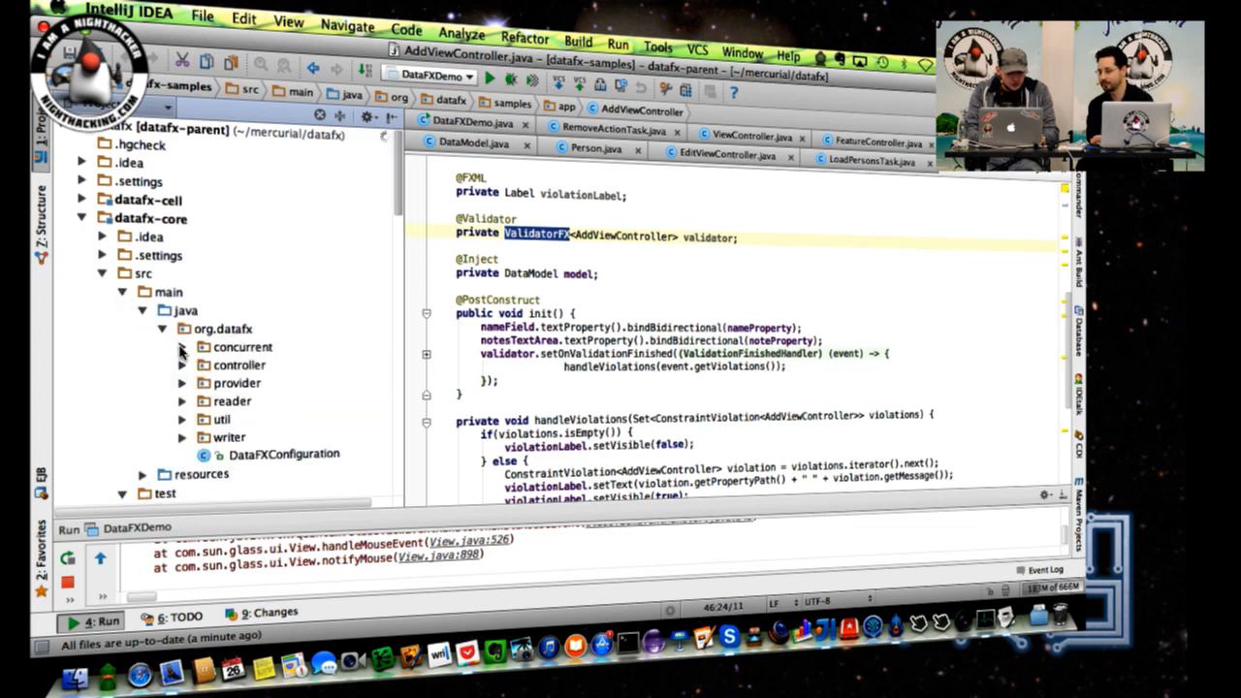
{"action": "left_click", "coordinate": [203, 346]}
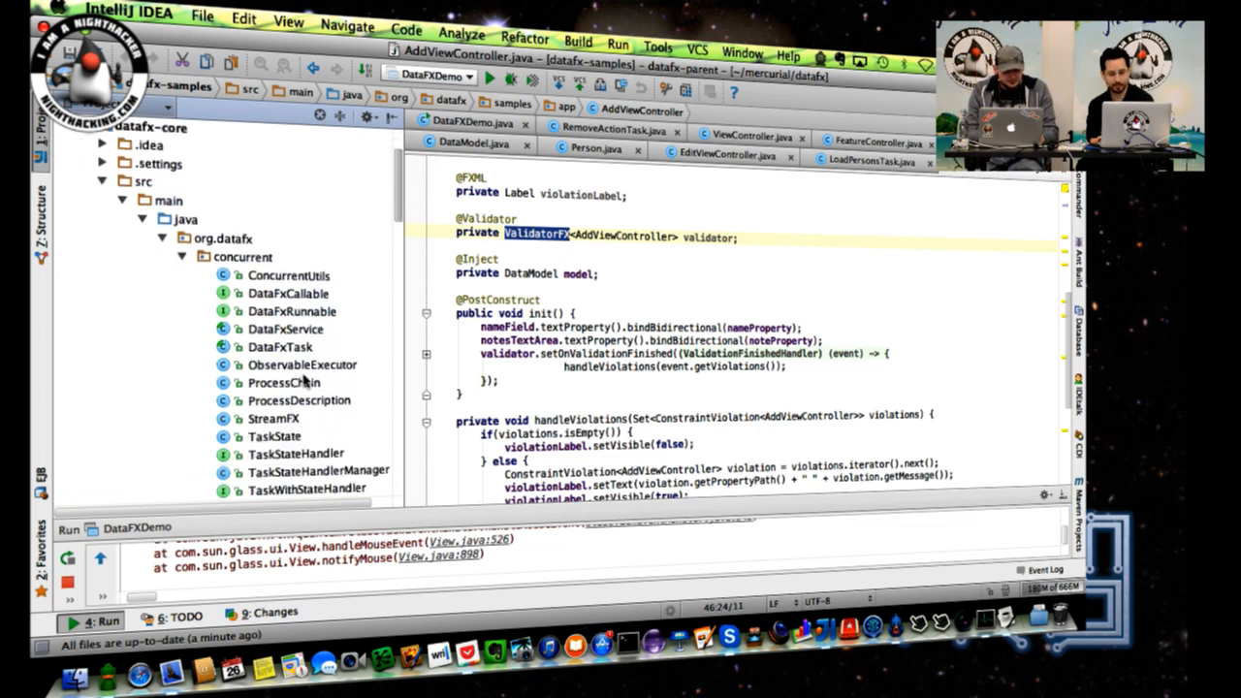
{"action": "left_click", "coordinate": [284, 382]}
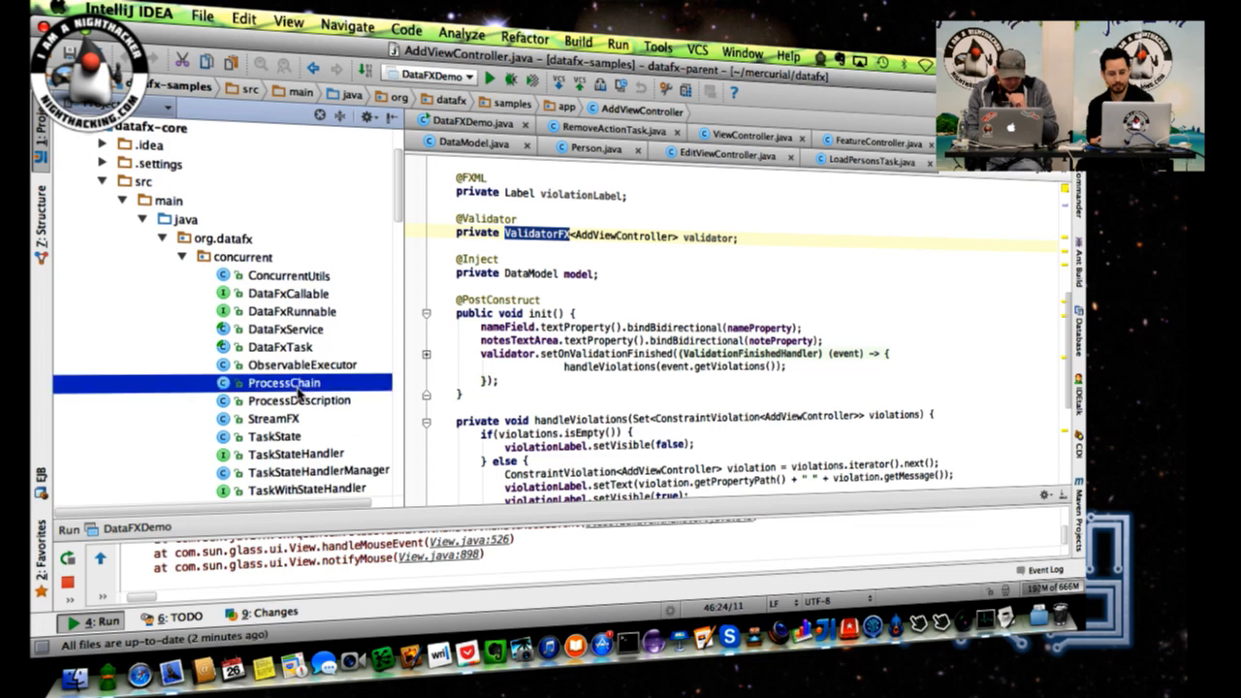
Review ProcessChain's inPlatformThread and inExecutor methods, then go back to DataFXDemo.java
{"action": "double_click", "coordinate": [284, 382]}
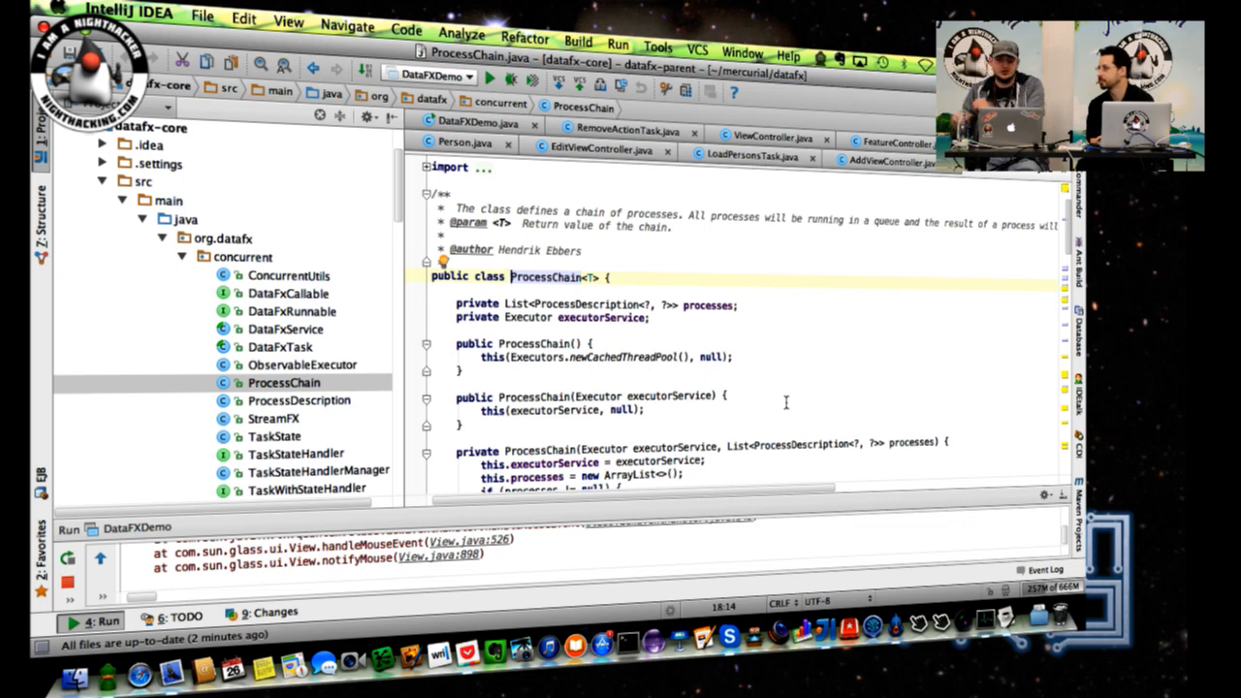
{"action": "scroll", "scroll_direction": "down", "scroll_amount": 3}
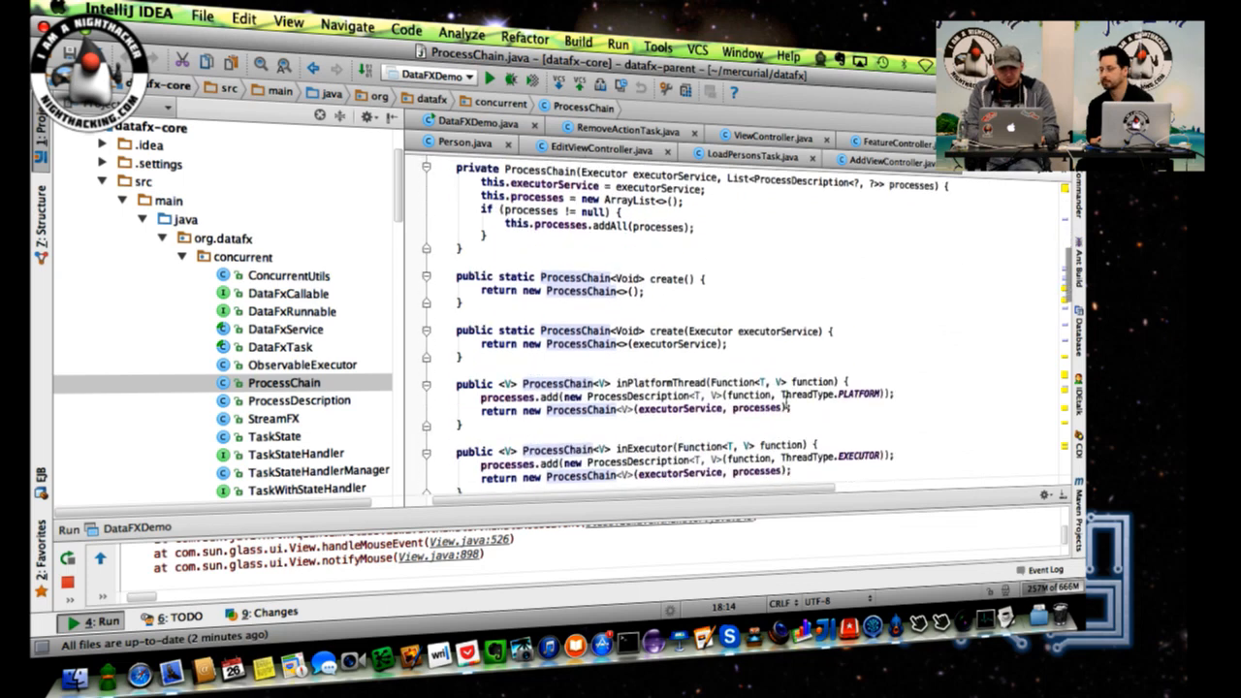
{"action": "scroll", "scroll_direction": "down", "scroll_amount": 3}
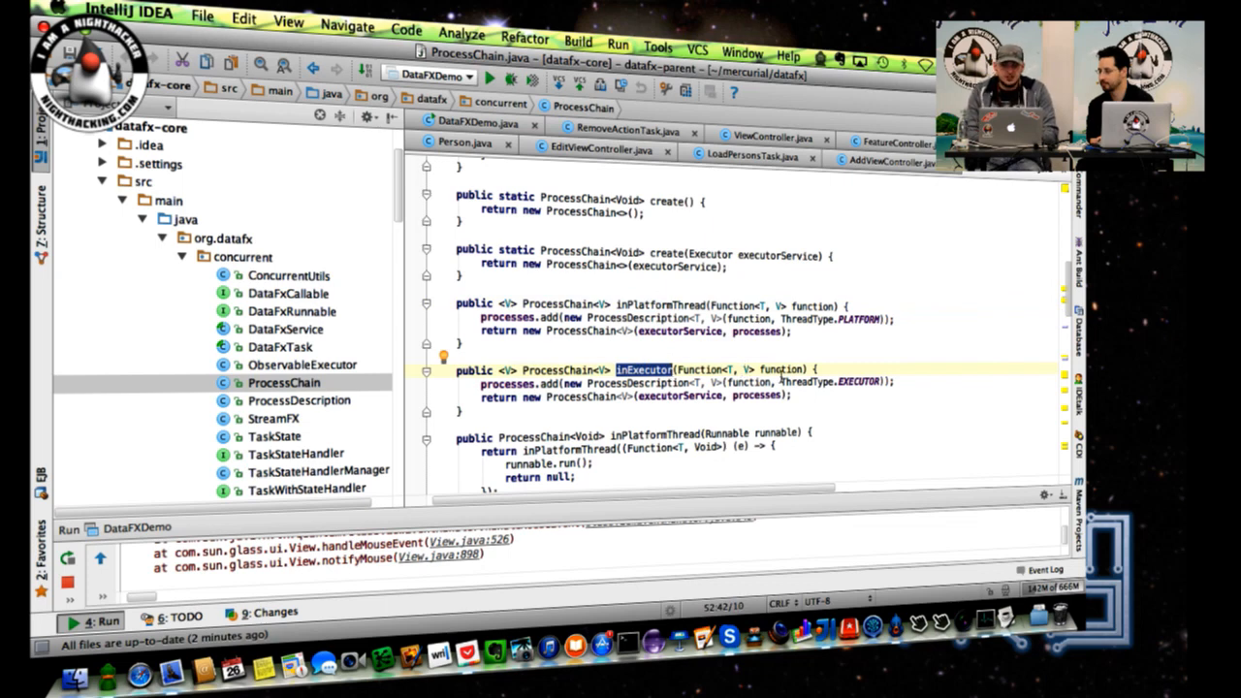
{"action": "double_click", "coordinate": [731, 303]}
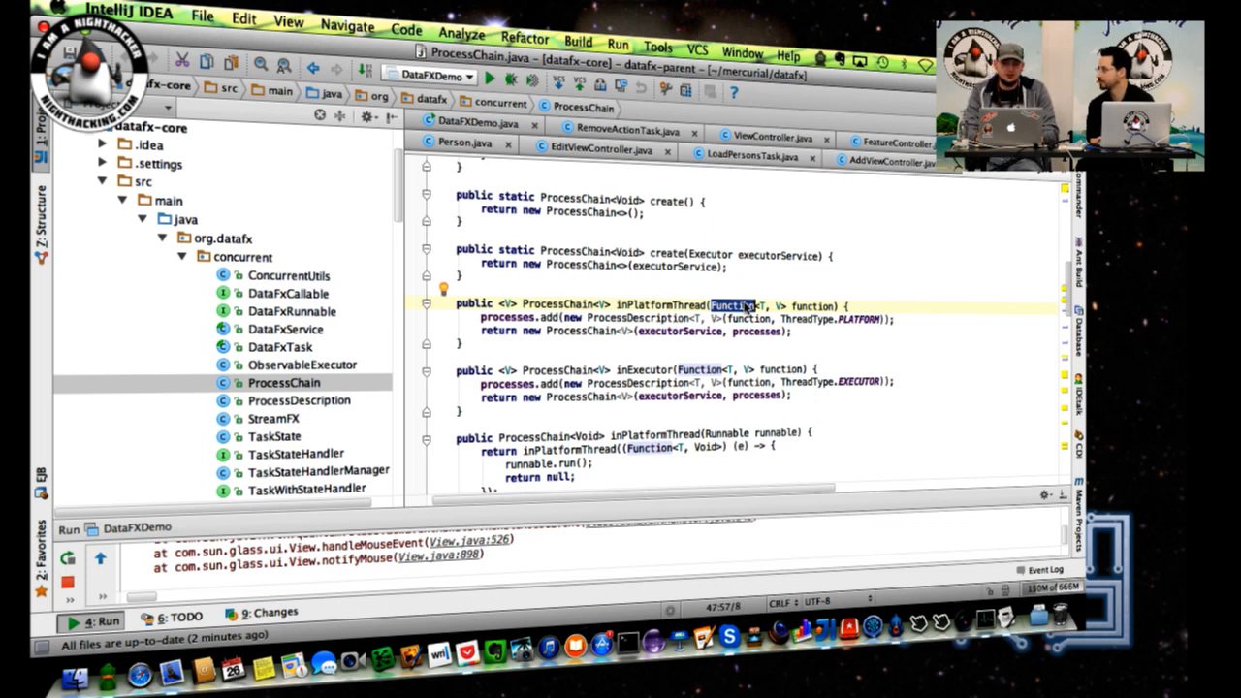
{"action": "left_click", "coordinate": [475, 143]}
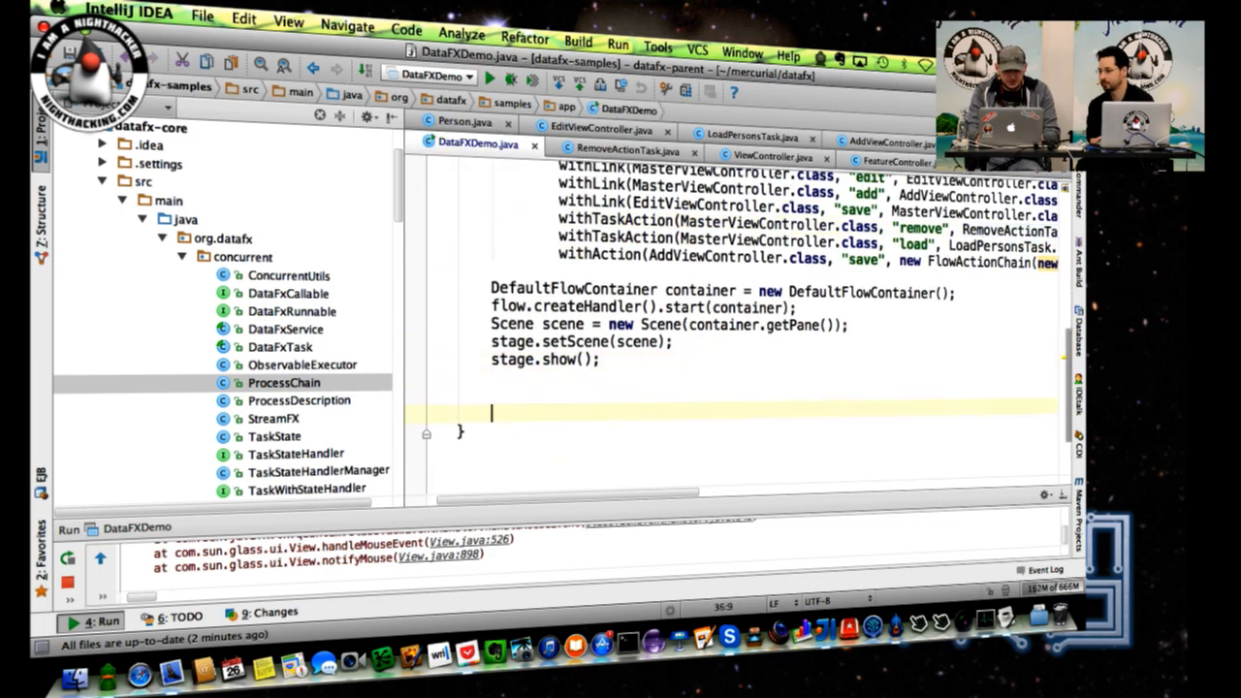
Below stage.show(), write ProcessChain.create().inExecutor((e) -> return "Hello") and dismiss completion
{"action": "type", "text": "ProcessChain"}
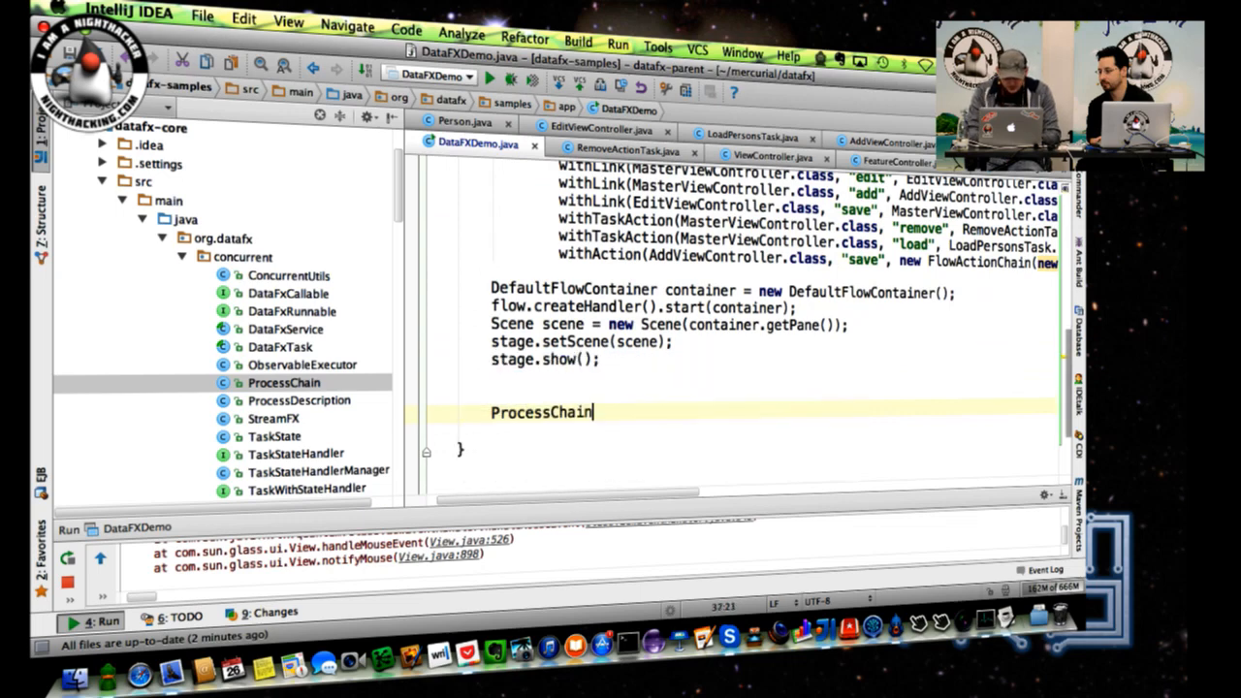
{"action": "type", "text": ".create()"}
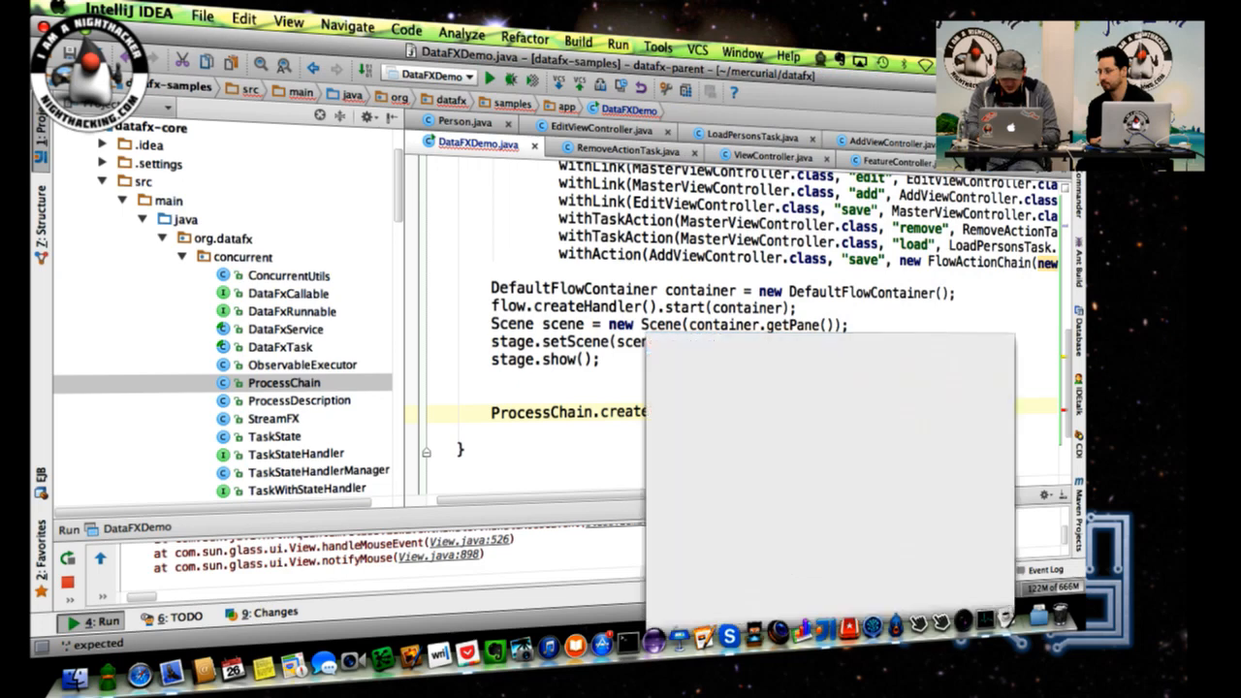
{"action": "type", "text": ".inExecutor(("}
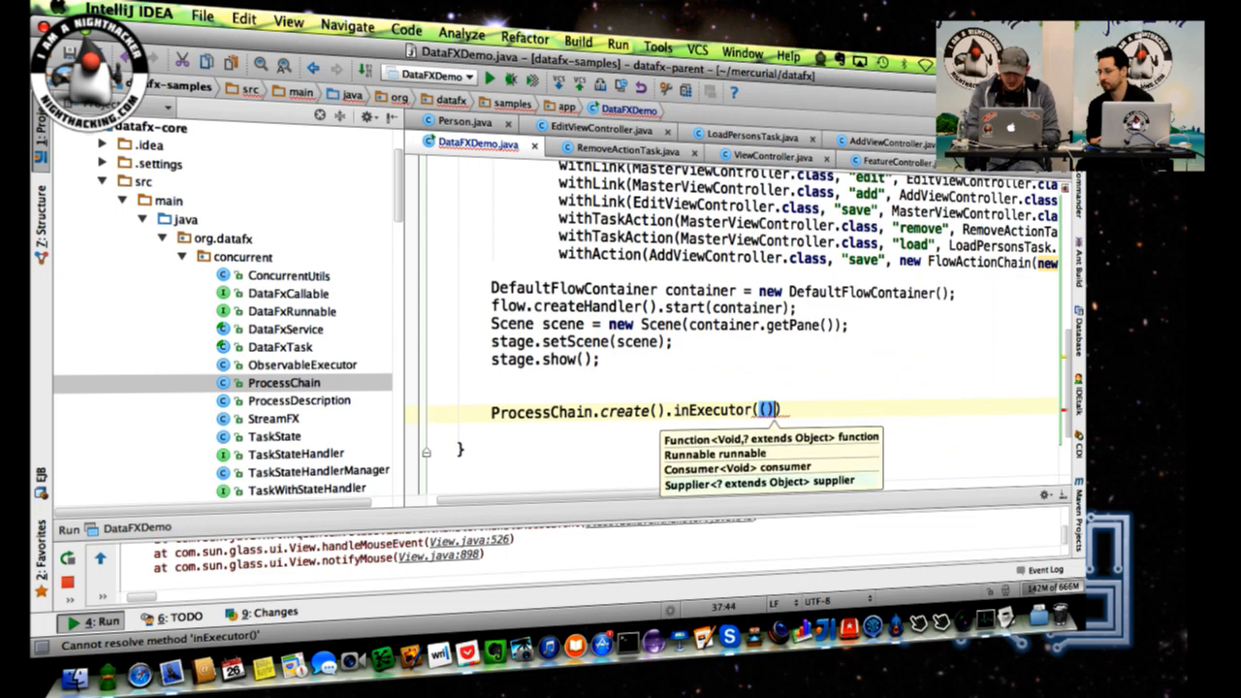
{"action": "type", "text": "() ->"}
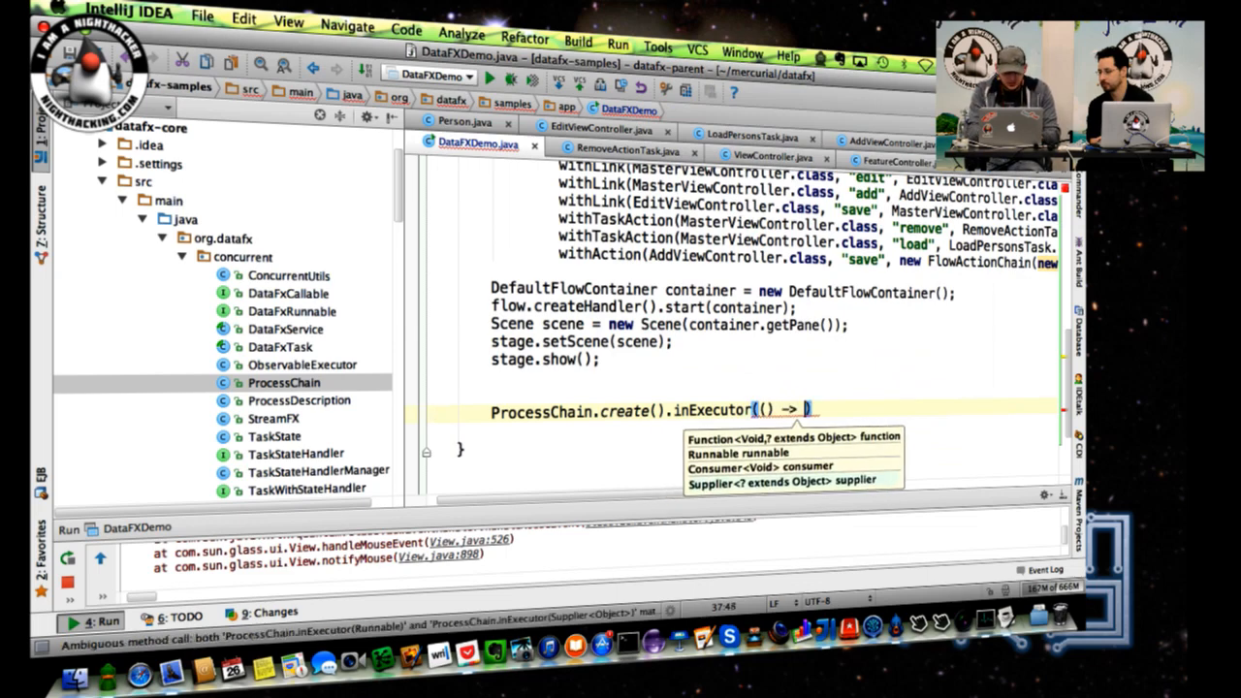
{"action": "type", "text": "return"}
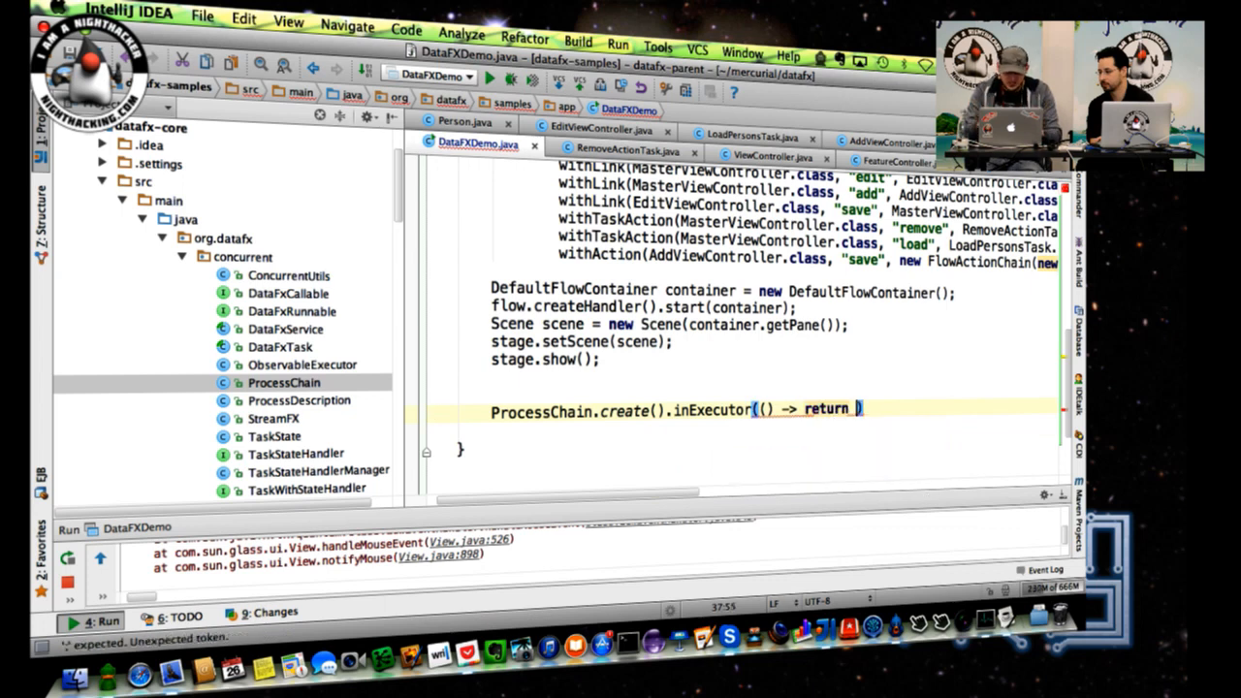
{"action": "type", "text": "\"Hello\""}
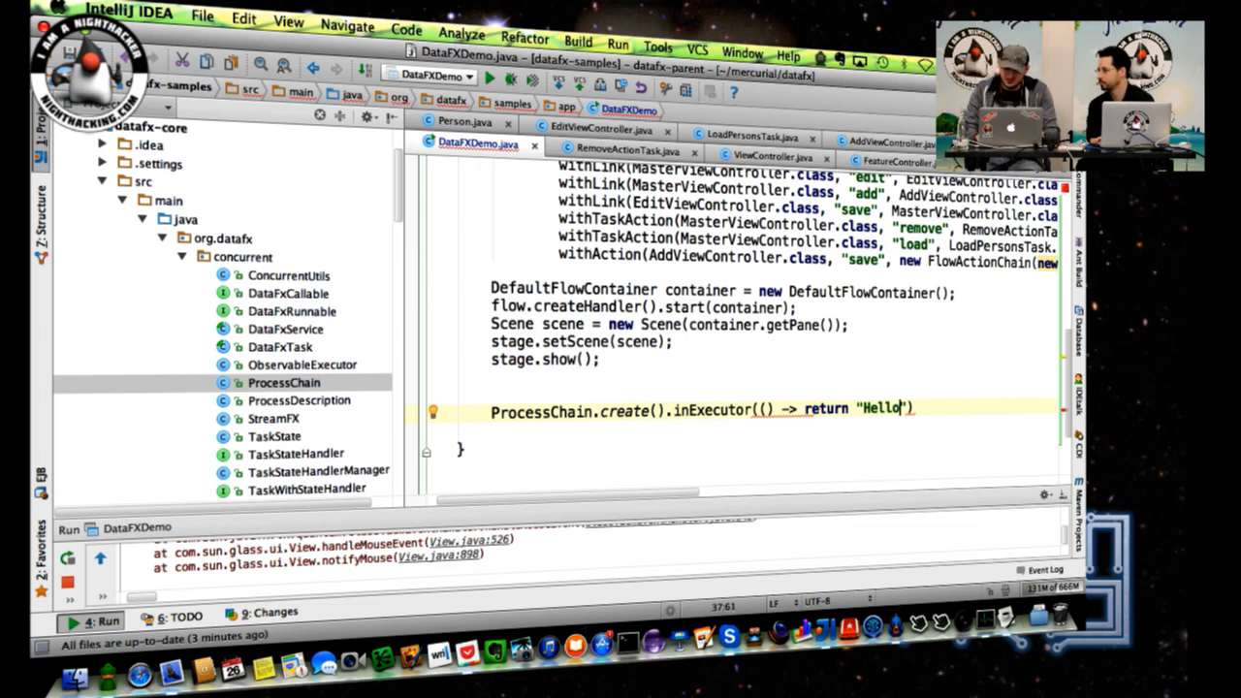
{"action": "type", "text": "."}
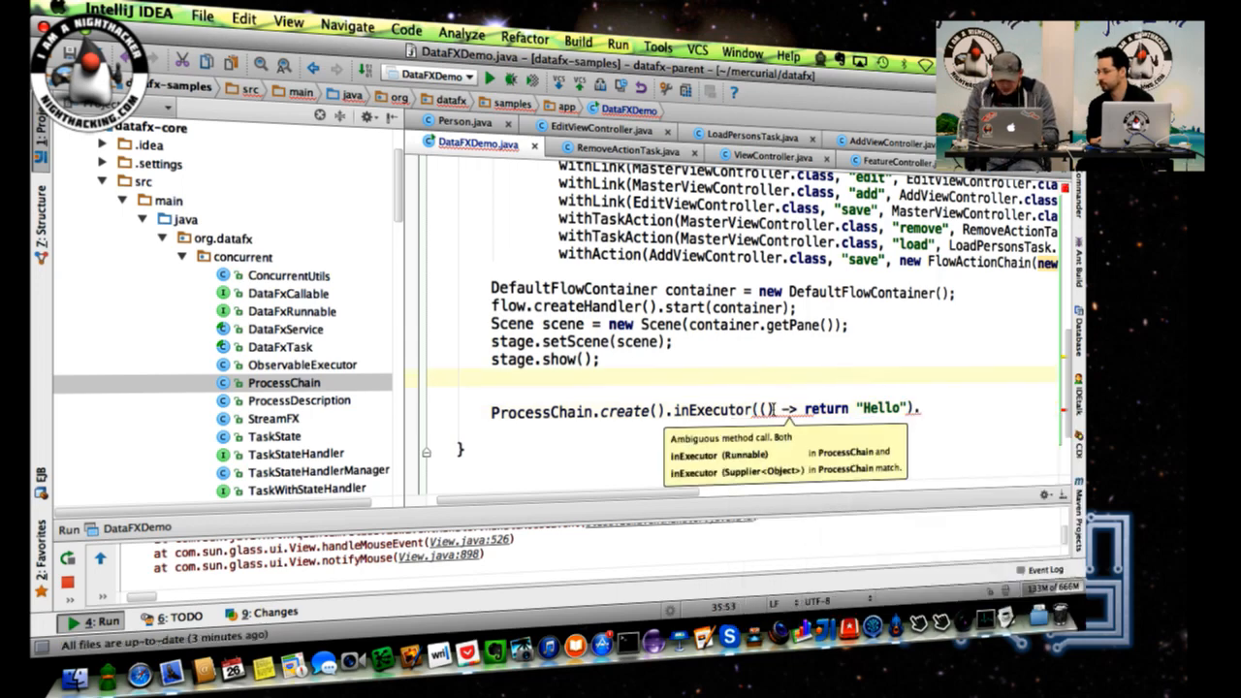
{"action": "type", "text": "e"}
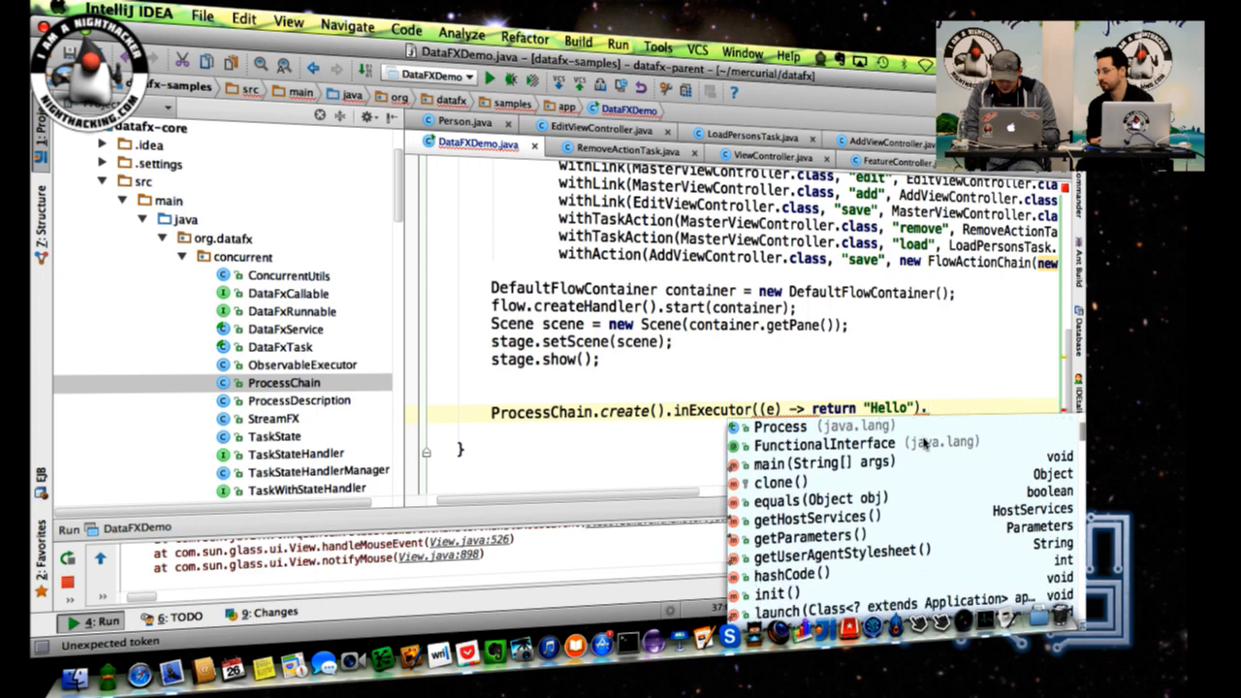
{"action": "scroll", "scroll_direction": "down", "scroll_amount": 3}
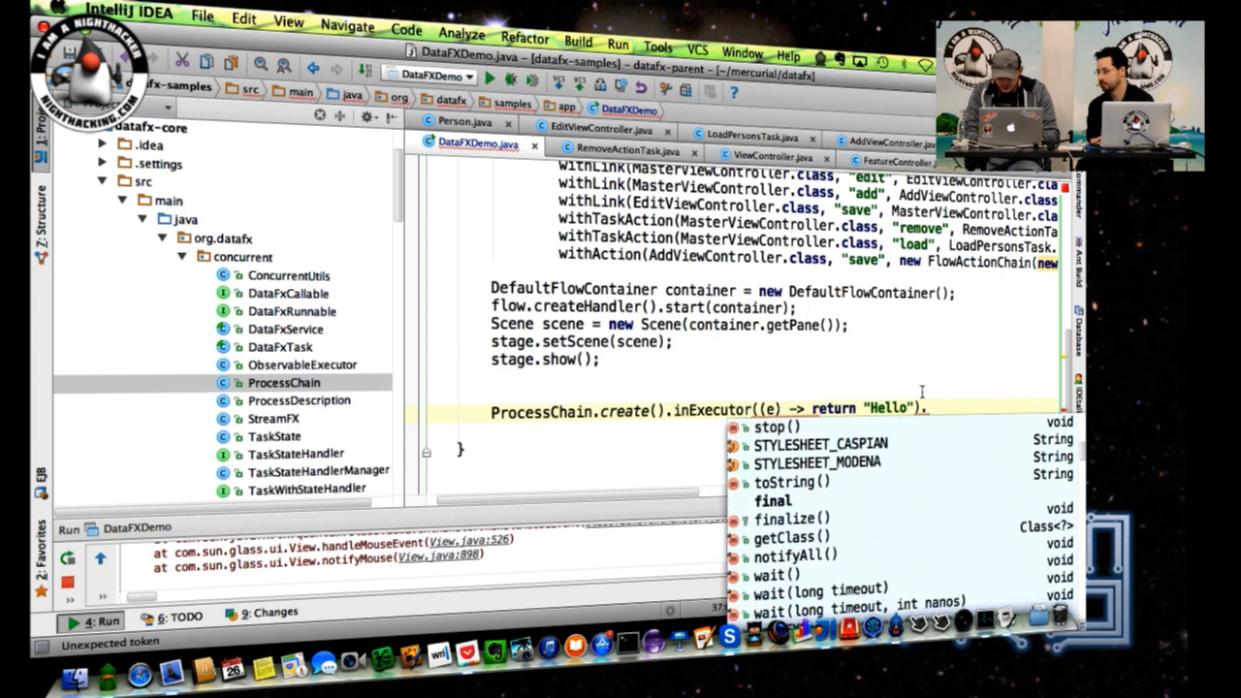
{"action": "key", "text": "Escape"}
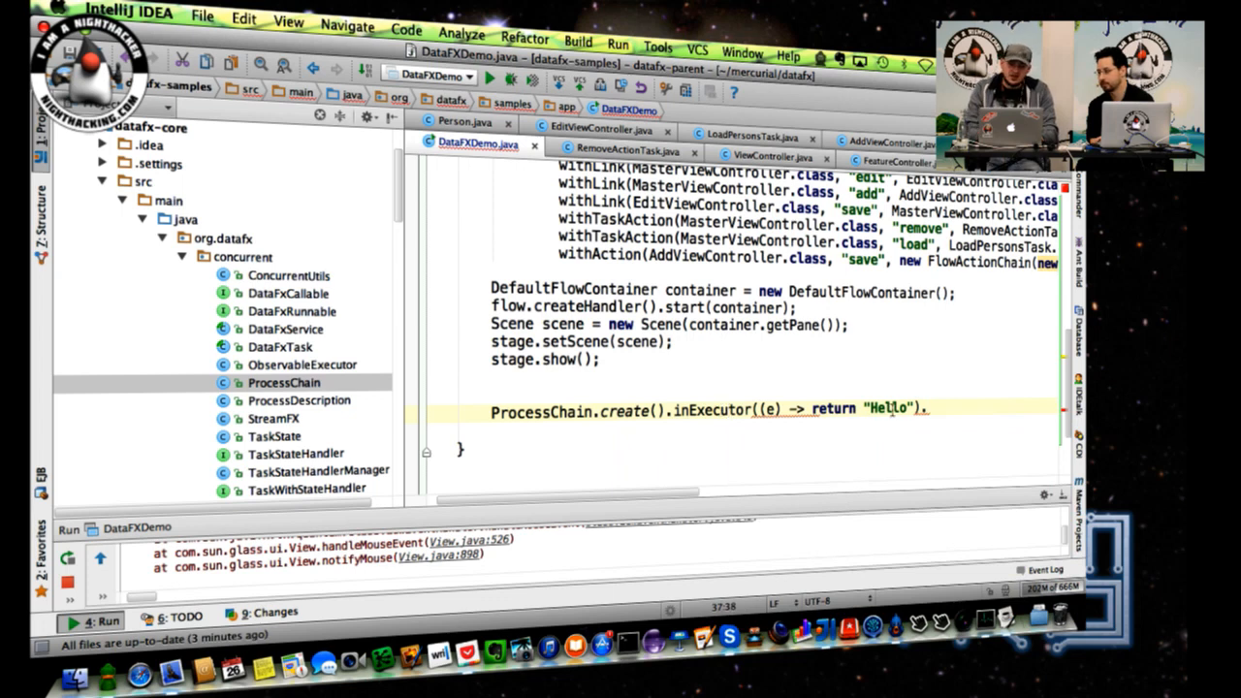
Remove 'return' and chain .inPlatformThread(e -> button.setText(e)), then open StreamFX
{"action": "double_click", "coordinate": [888, 408]}
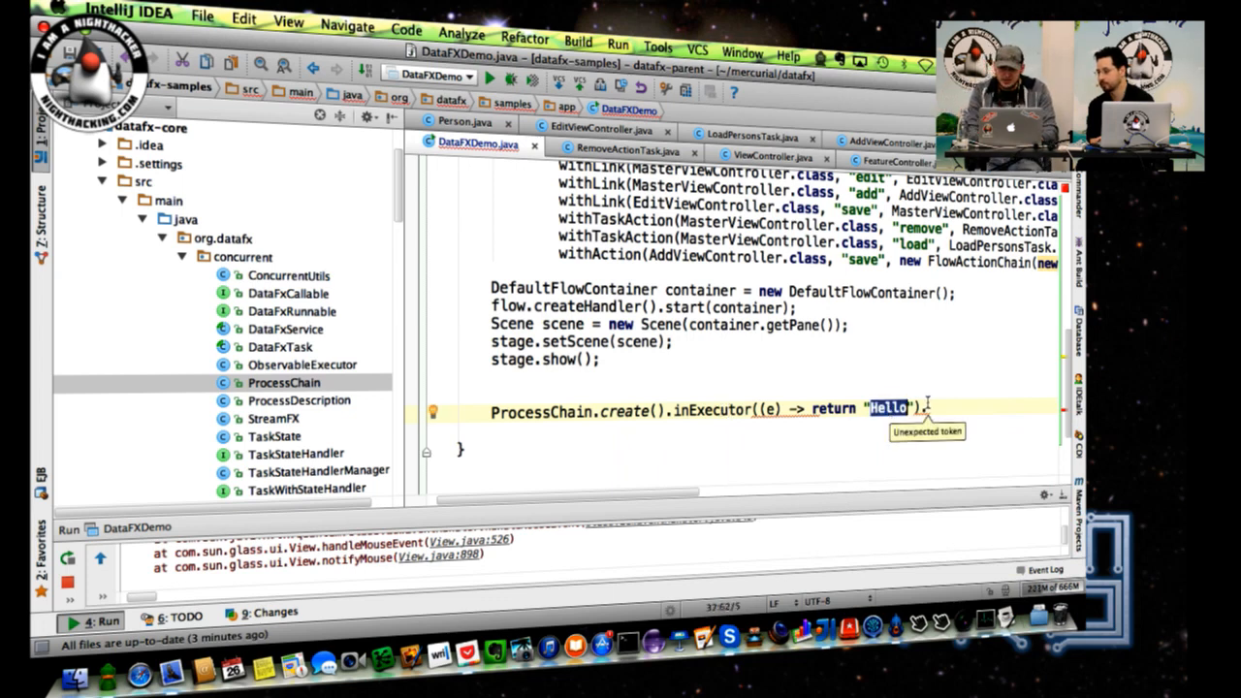
{"action": "type", "text": ".inU"}
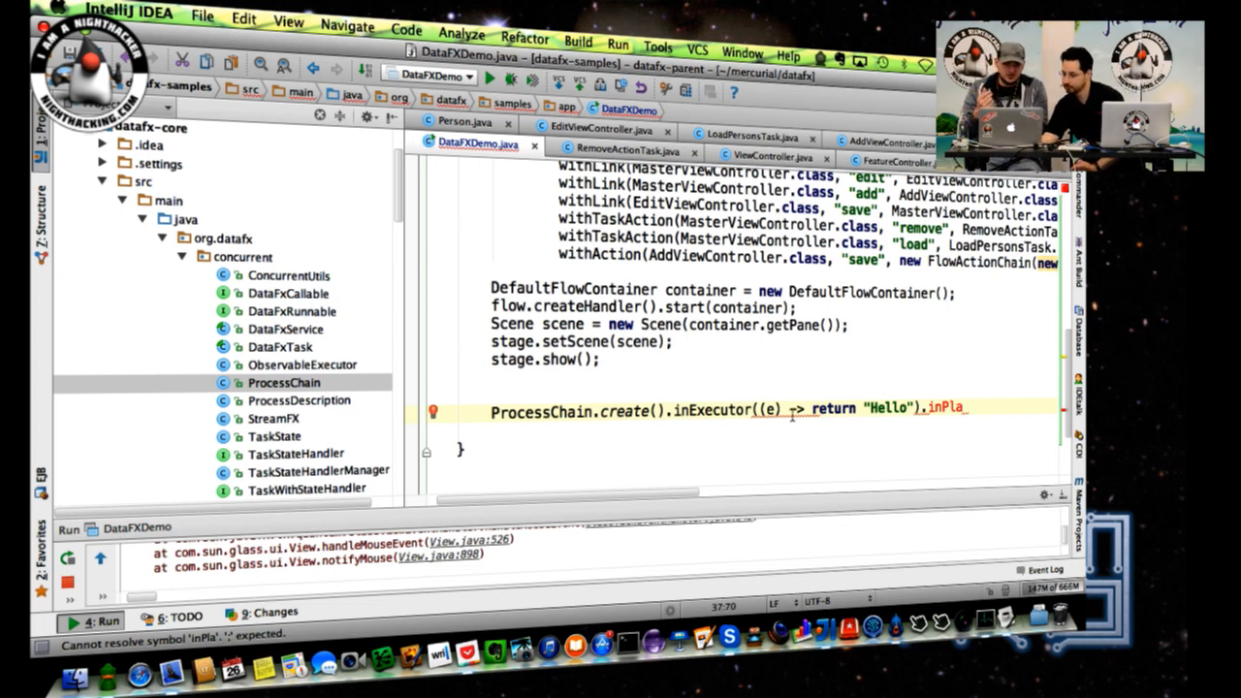
{"action": "double_click", "coordinate": [832, 408]}
{"action": "type", "text": "tformThread("}
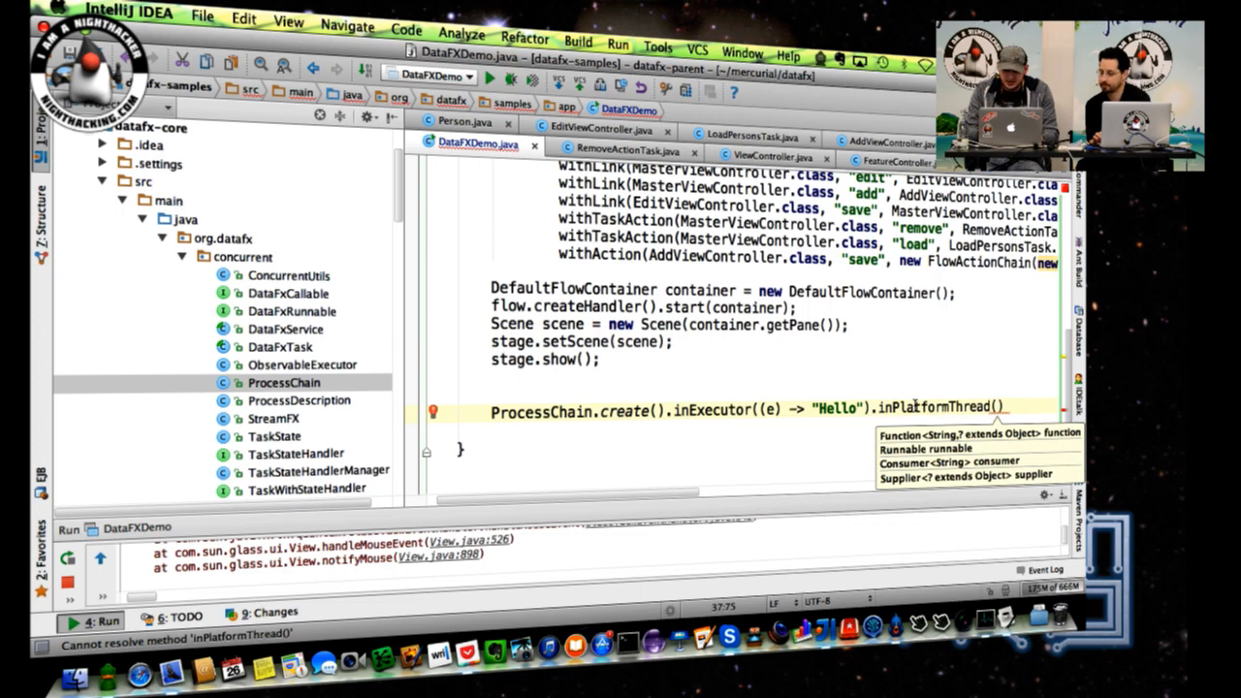
{"action": "type", "text": ")"}
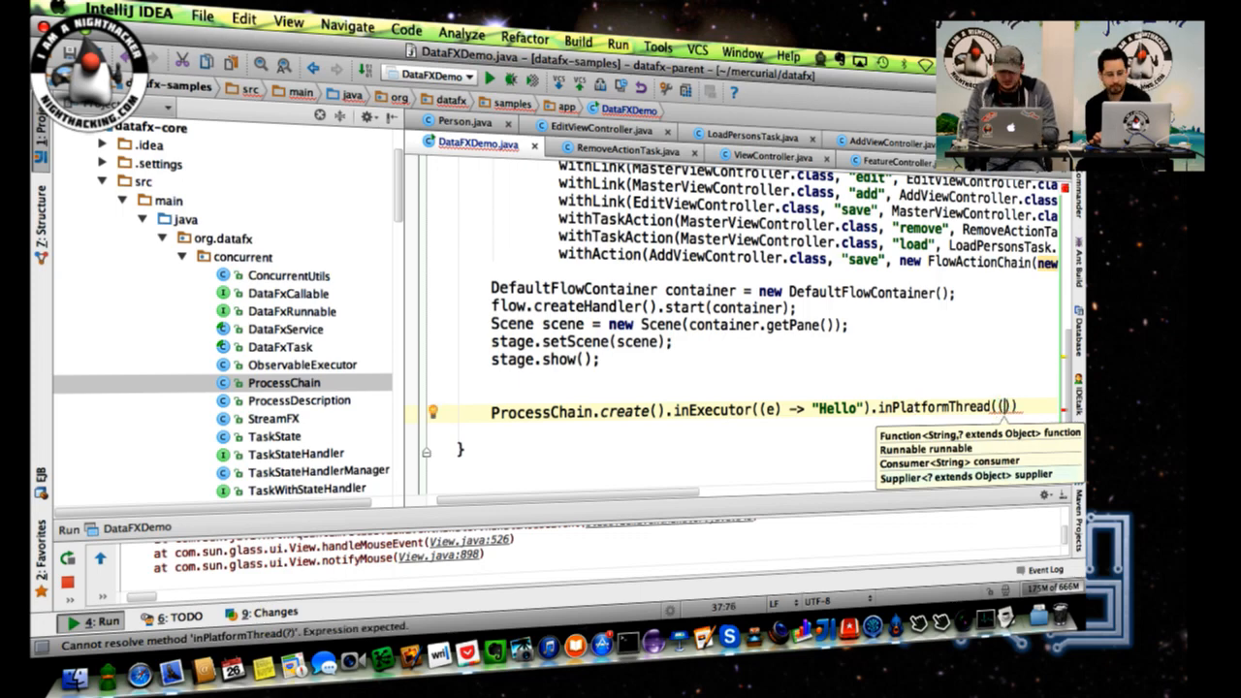
{"action": "type", "text": "e"}
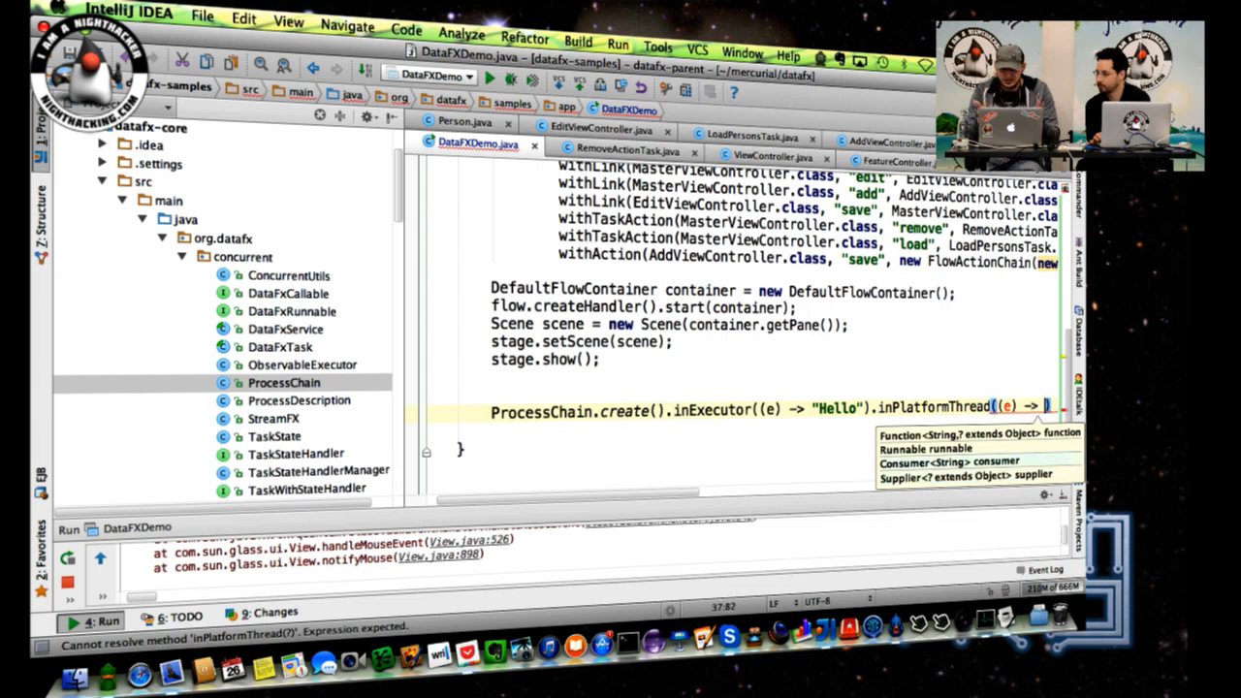
{"action": "type", "text": "button.setText(e"}
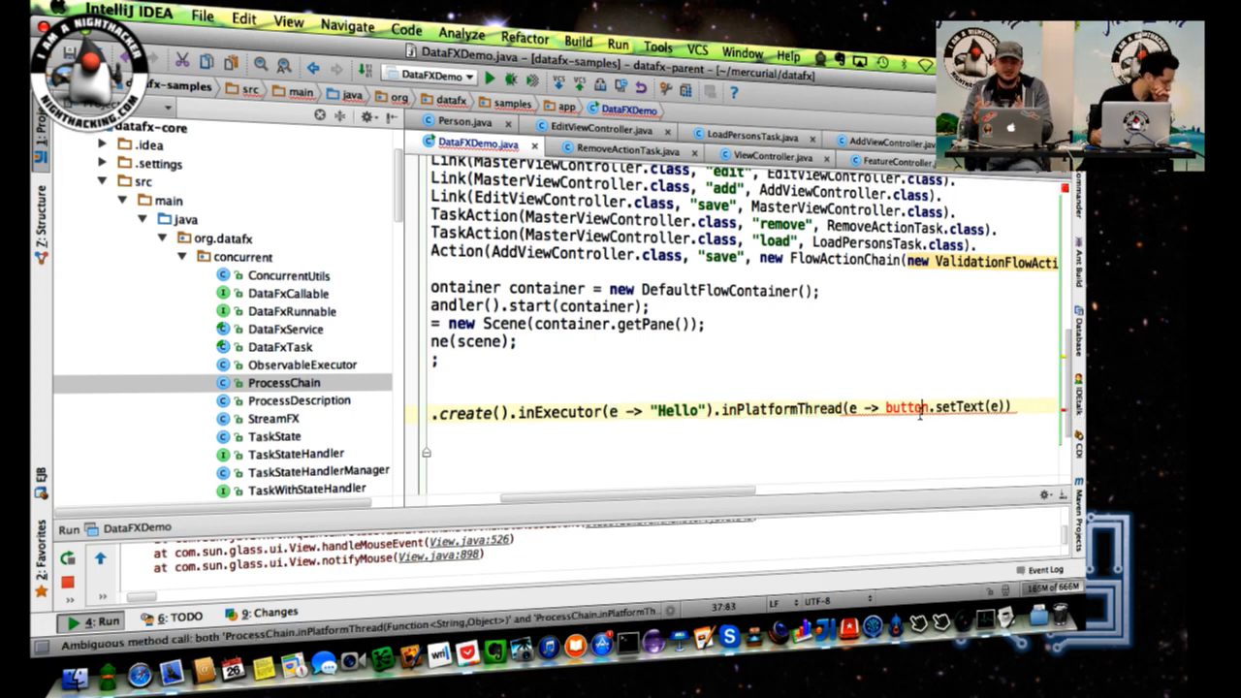
{"action": "double_click", "coordinate": [906, 407]}
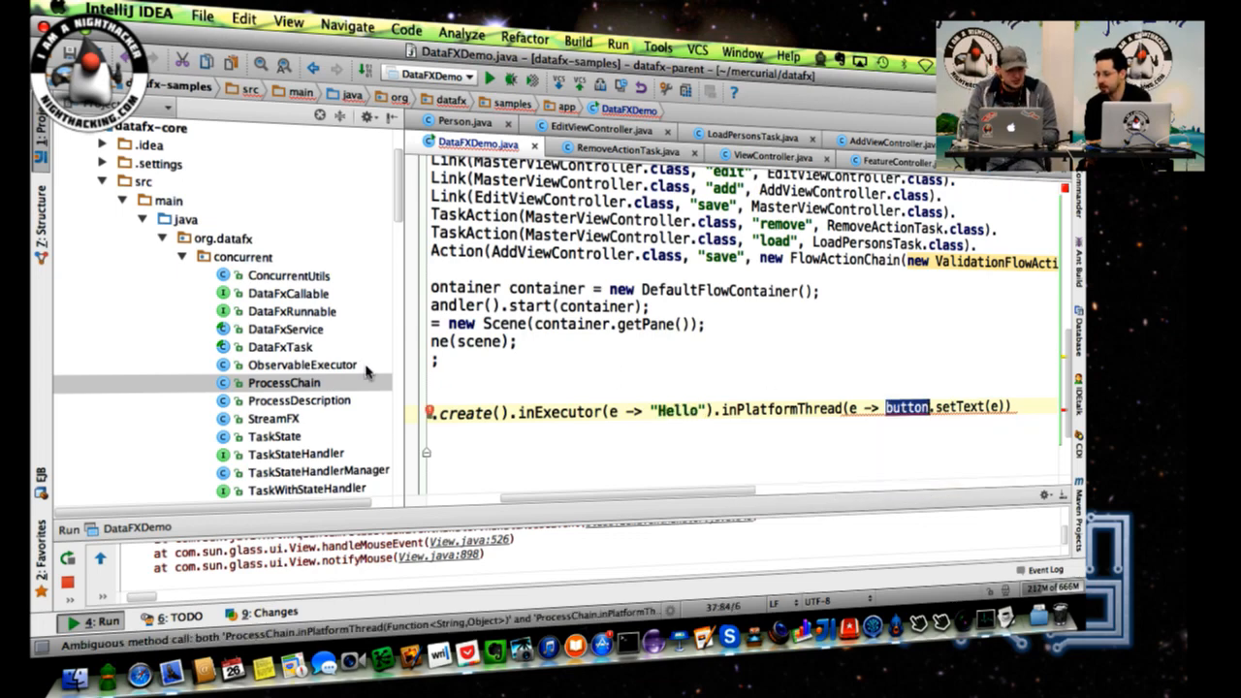
{"action": "double_click", "coordinate": [273, 418]}
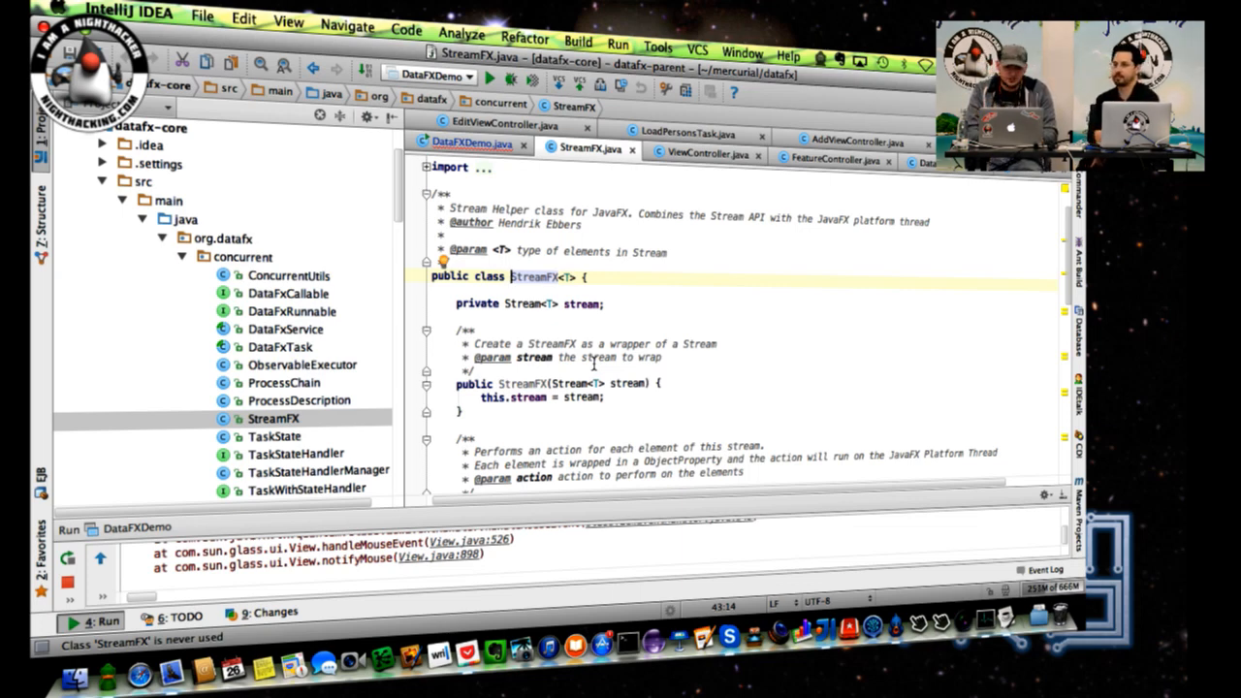
Scroll StreamFX down to its forEach and forEachOrdered methods and select forEach
{"action": "scroll", "scroll_direction": "down", "scroll_amount": 3}
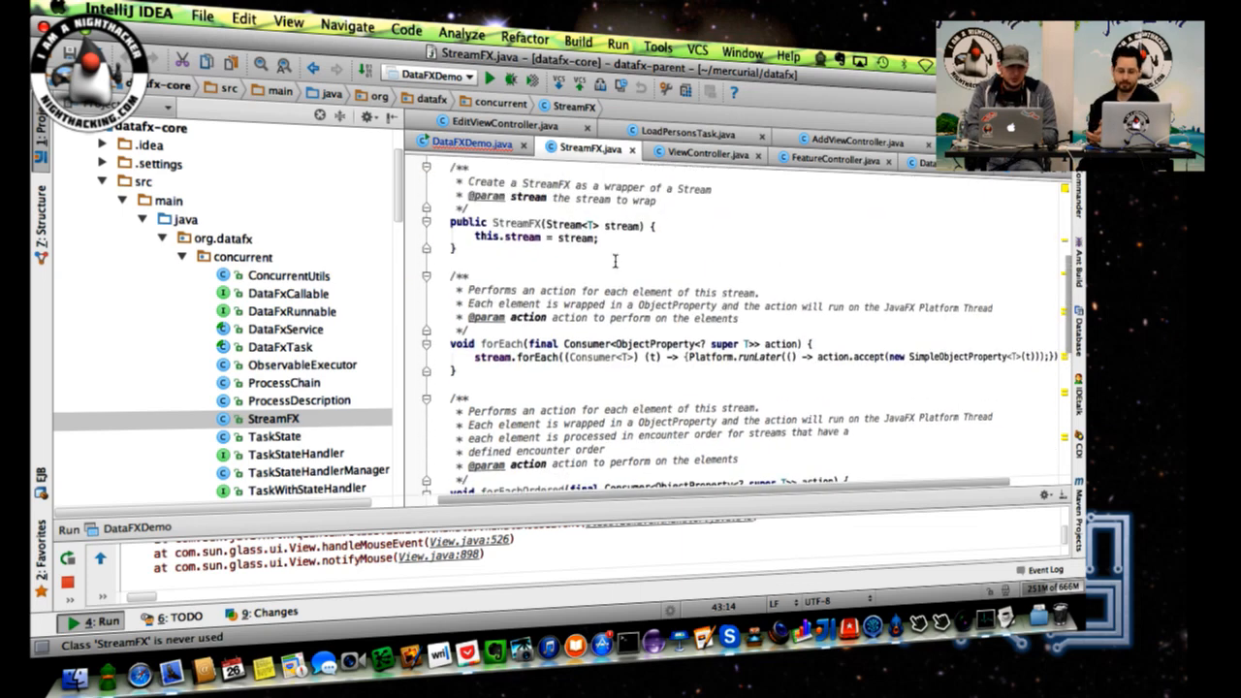
{"action": "scroll", "scroll_direction": "down", "scroll_amount": 3}
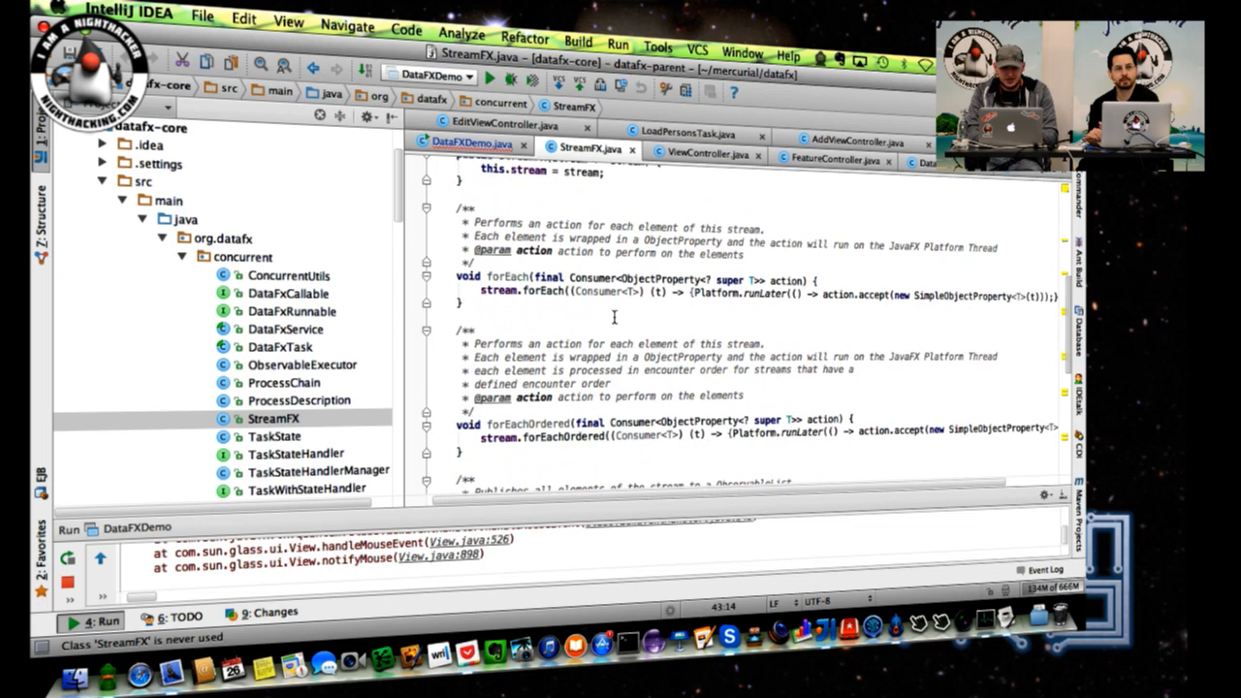
{"action": "mouse_move", "coordinate": [504, 276]}
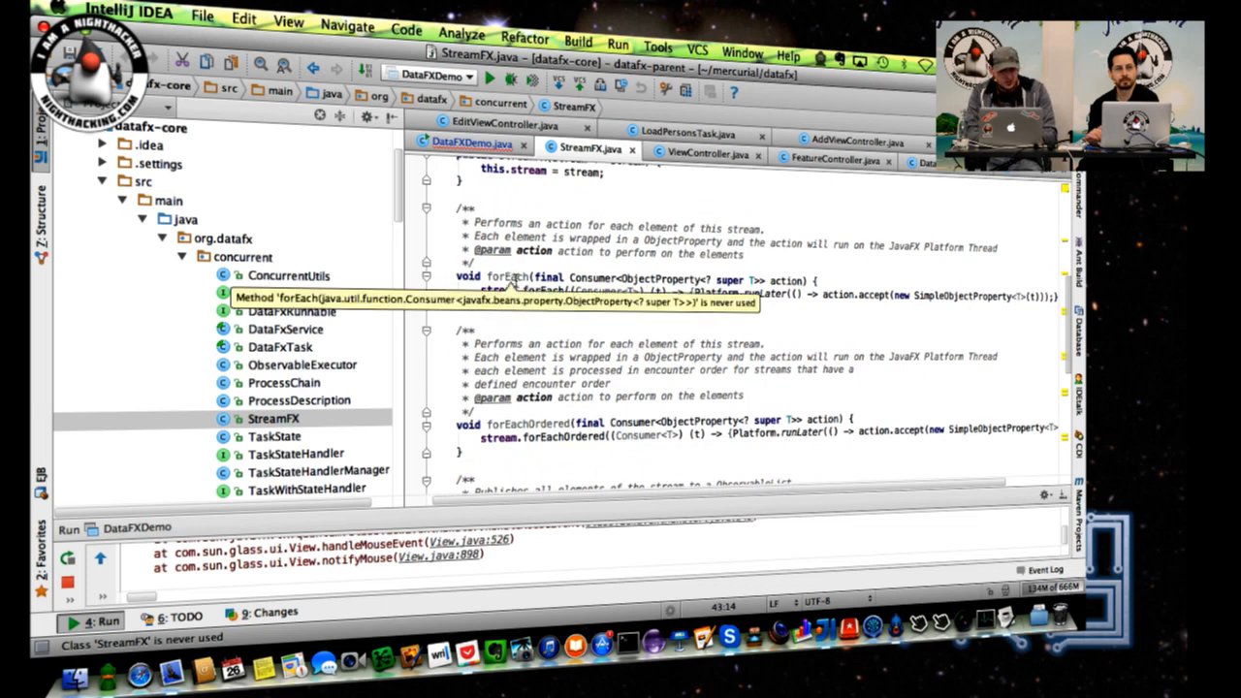
{"action": "double_click", "coordinate": [506, 276]}
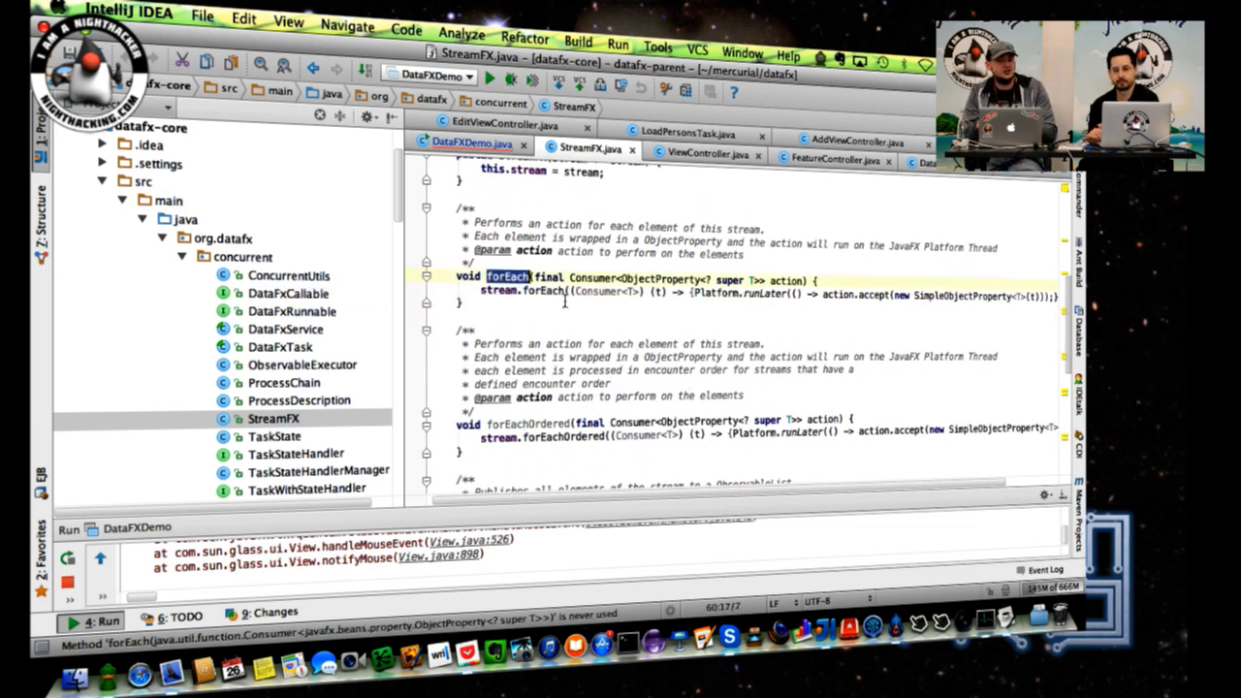